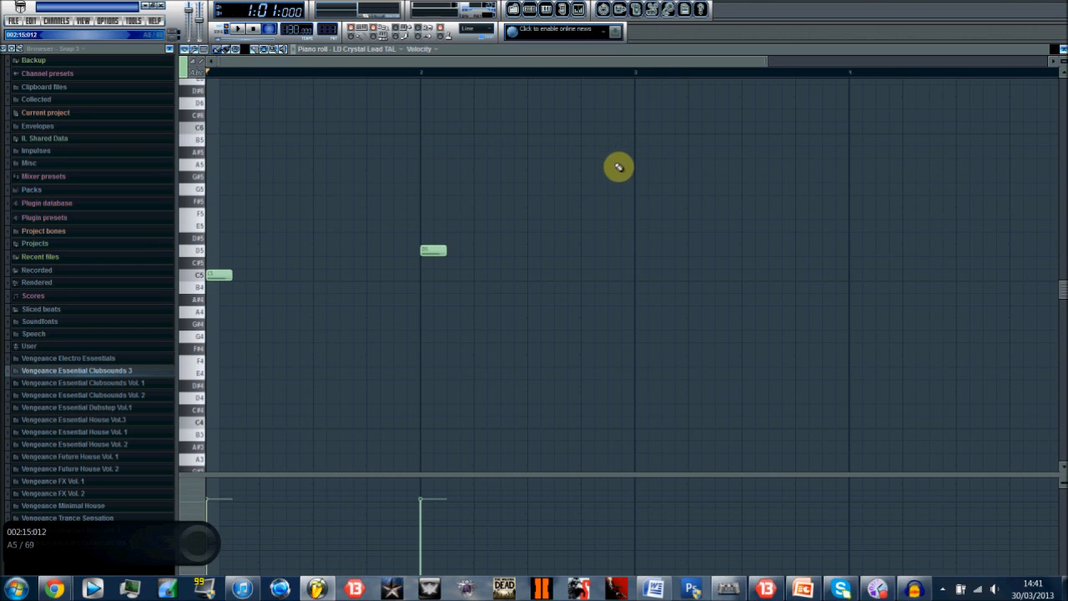
pyautogui.moveTo(531, 308)
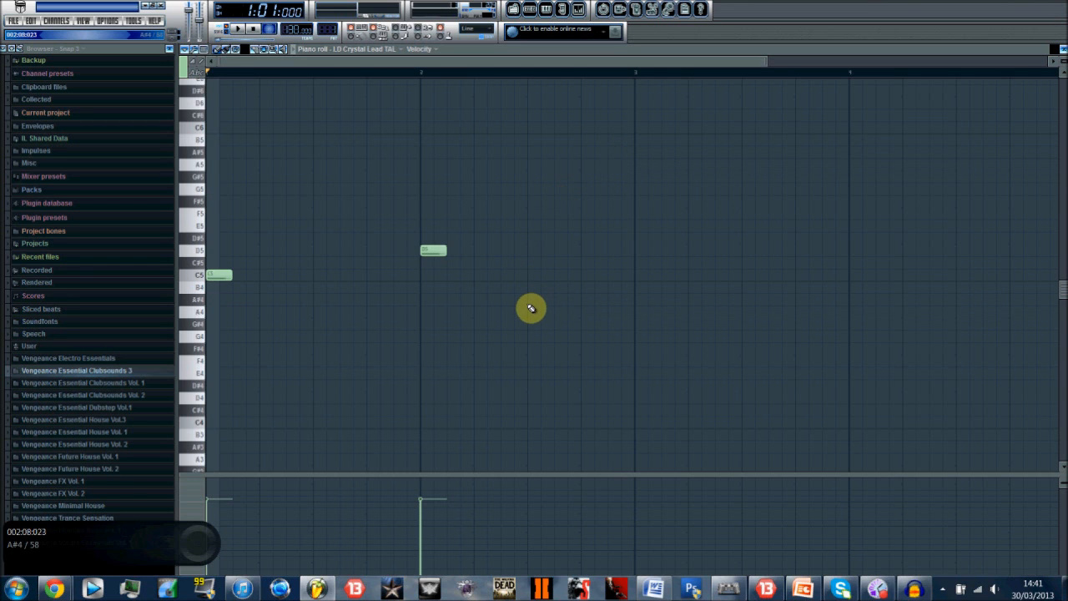
pyautogui.moveTo(524, 288)
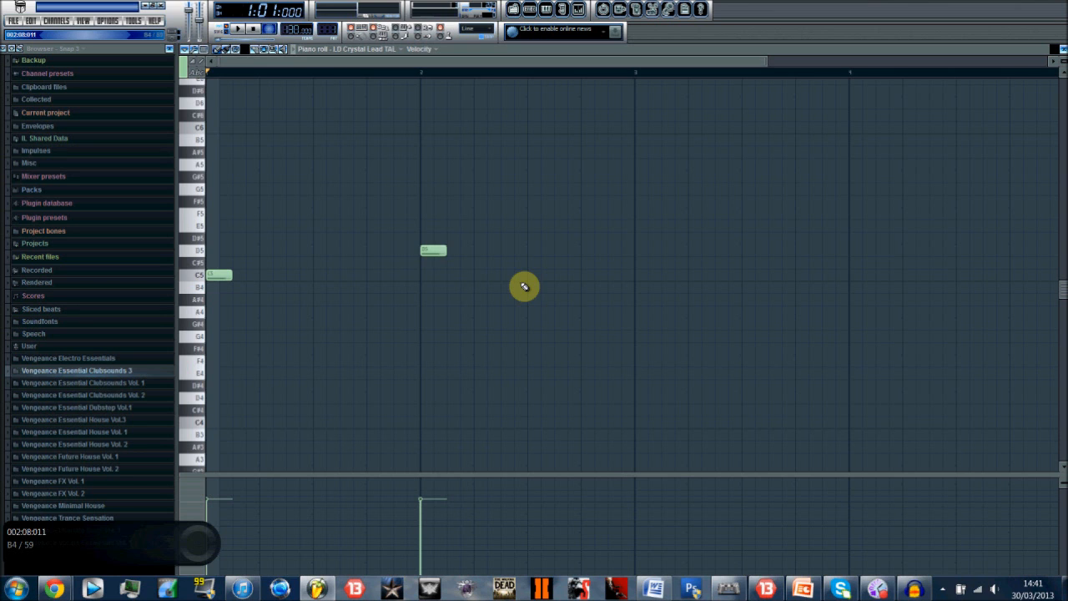
pyautogui.moveTo(548, 176)
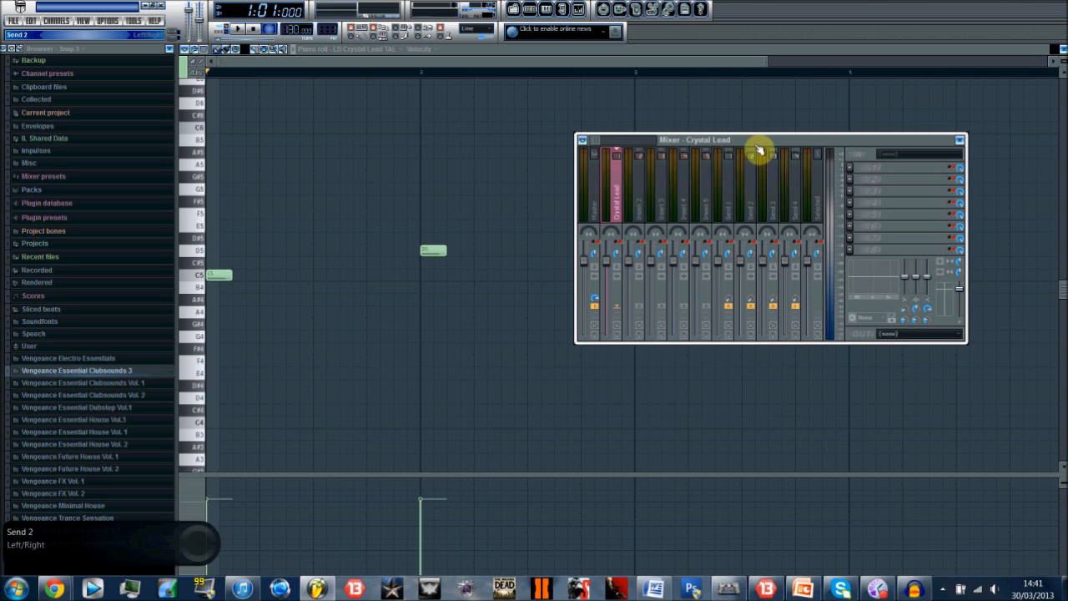
# Drag the Crystal Lead mixer window higher and to the left over the piano roll
pyautogui.moveTo(695, 139); pyautogui.dragTo(623, 132)
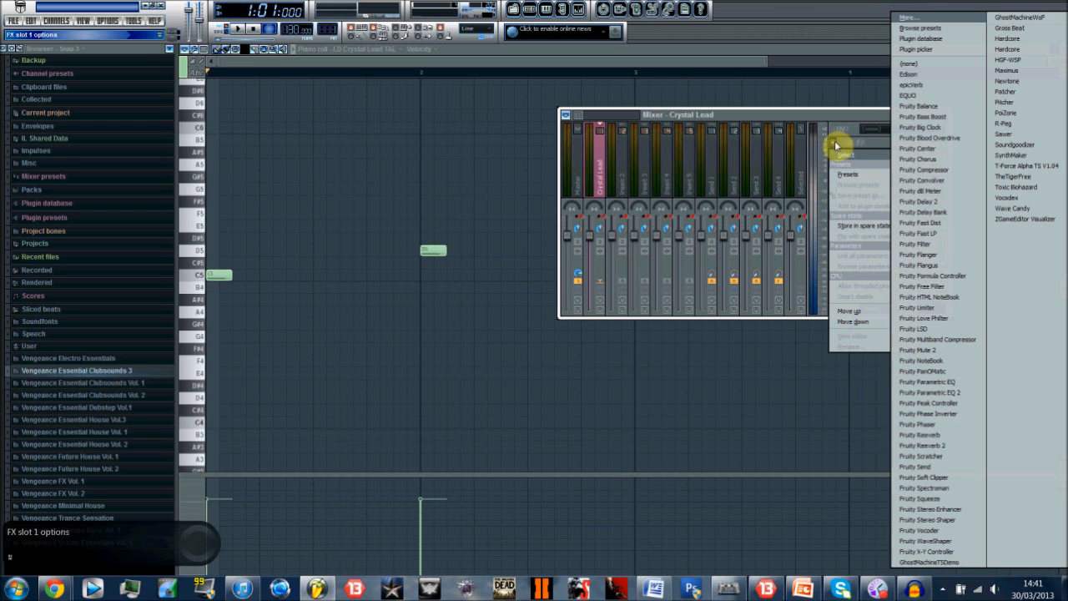
pyautogui.moveTo(466, 159)
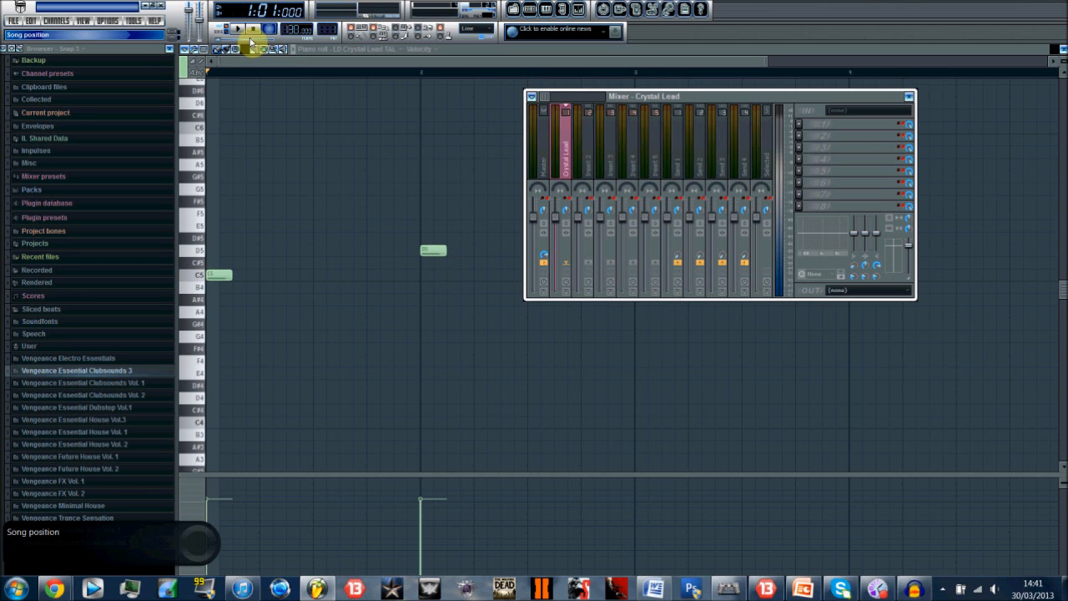
pyautogui.click(269, 31)
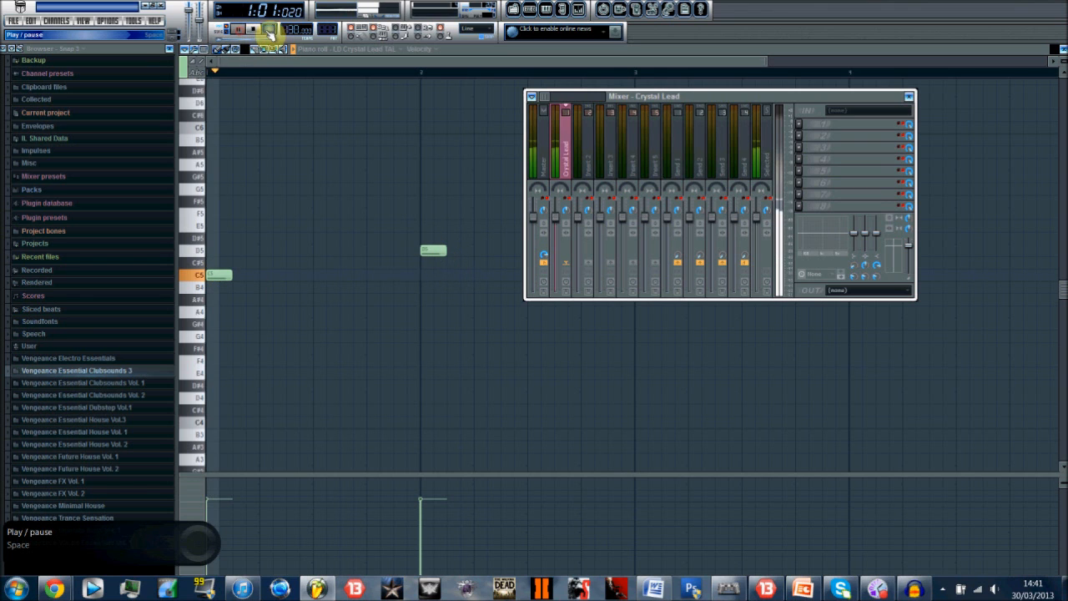
pyautogui.click(257, 31)
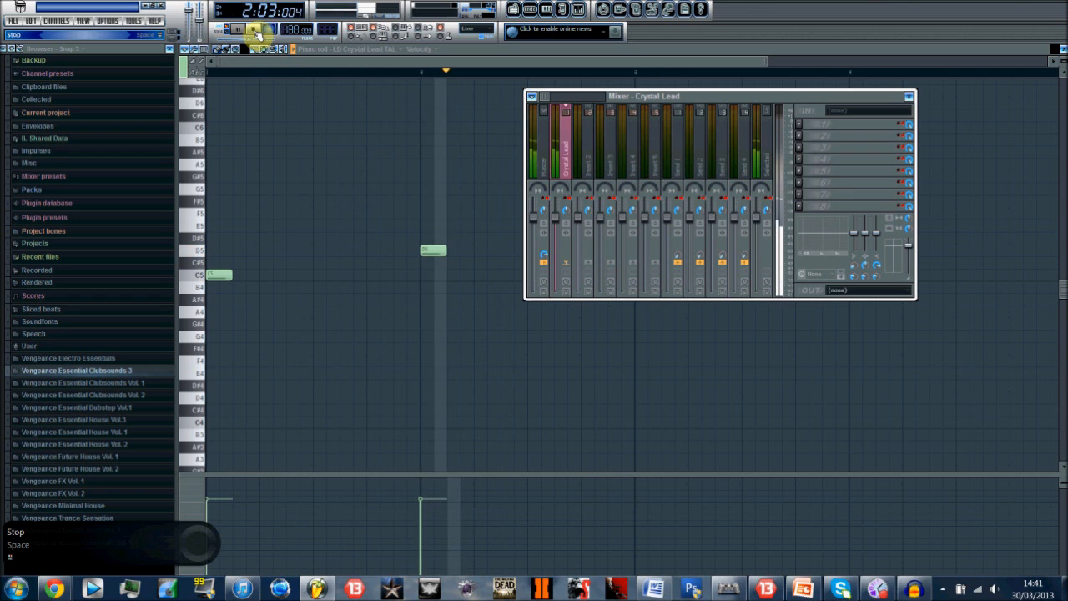
pyautogui.click(238, 28)
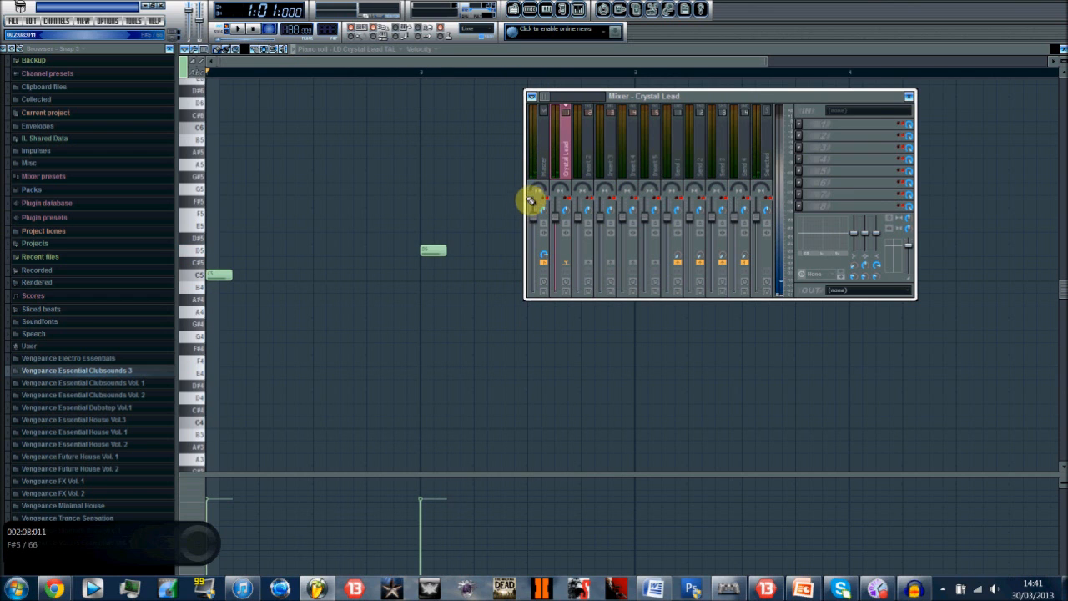
pyautogui.moveTo(801, 128)
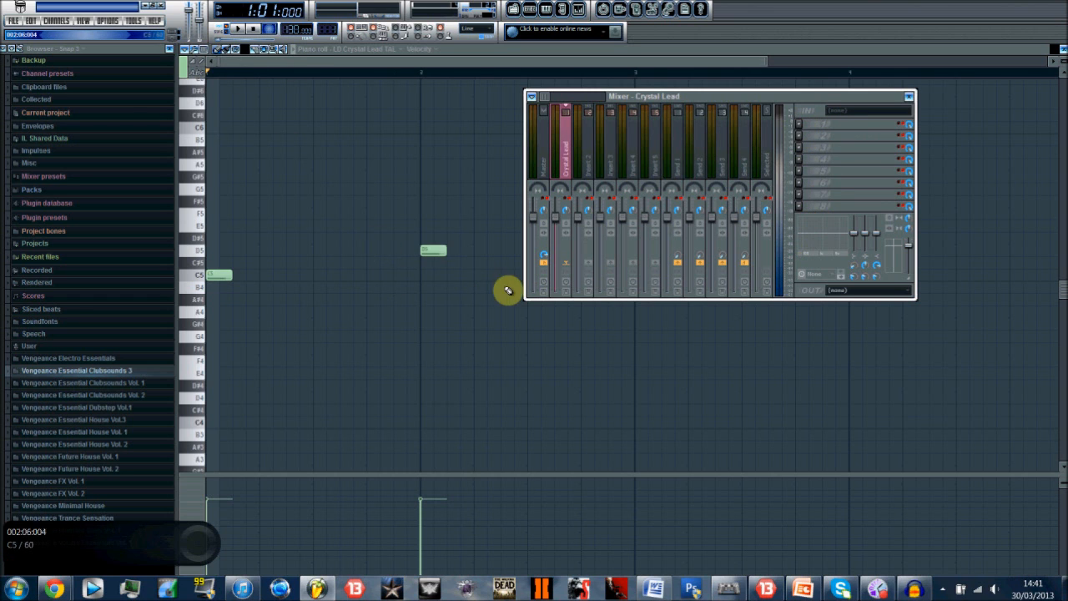
pyautogui.moveTo(802, 129)
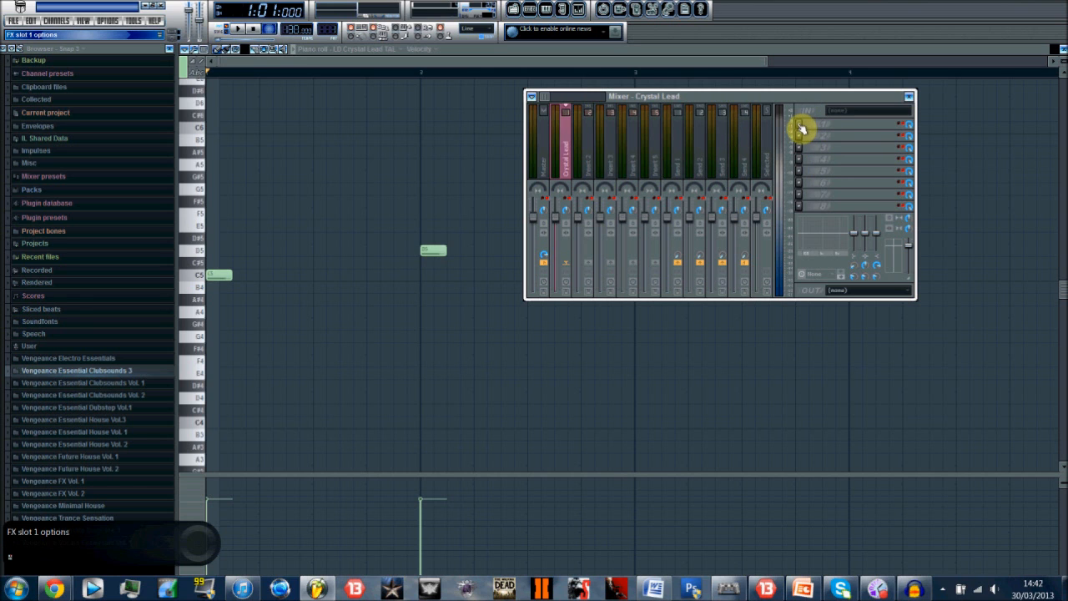
# Load Fruity Reeverb 2 into FX slot 1 and place its window beside the mixer
pyautogui.click(822, 124)
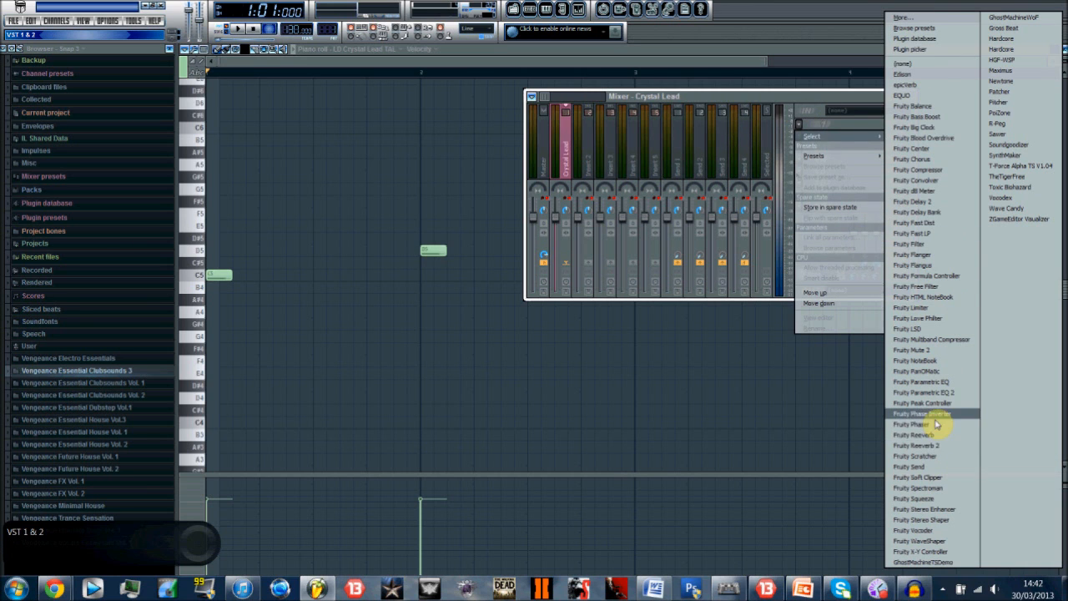
pyautogui.click(916, 445)
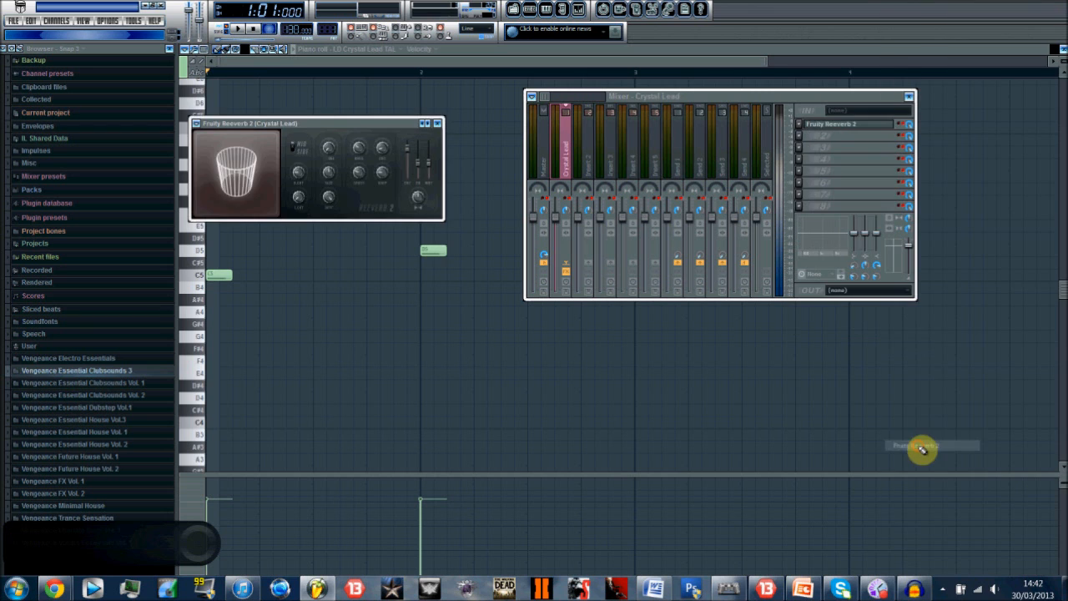
pyautogui.moveTo(317, 124); pyautogui.dragTo(642, 133)
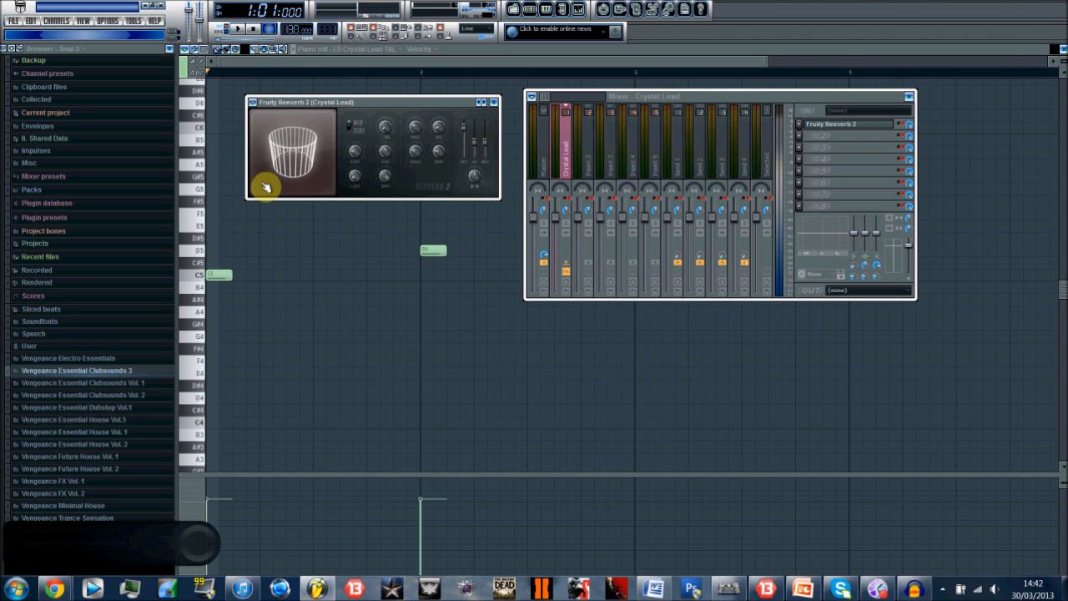
pyautogui.moveTo(387, 179)
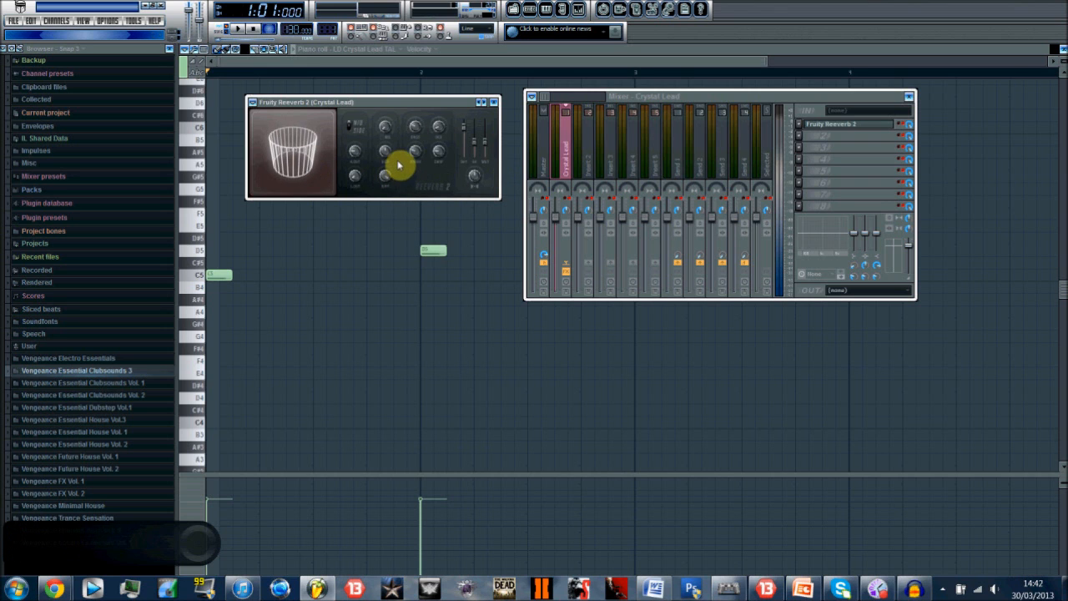
# Raise the Reeverb 2 room size to 100, playing the pattern between adjustments
pyautogui.moveTo(399, 166); pyautogui.dragTo(388, 157)
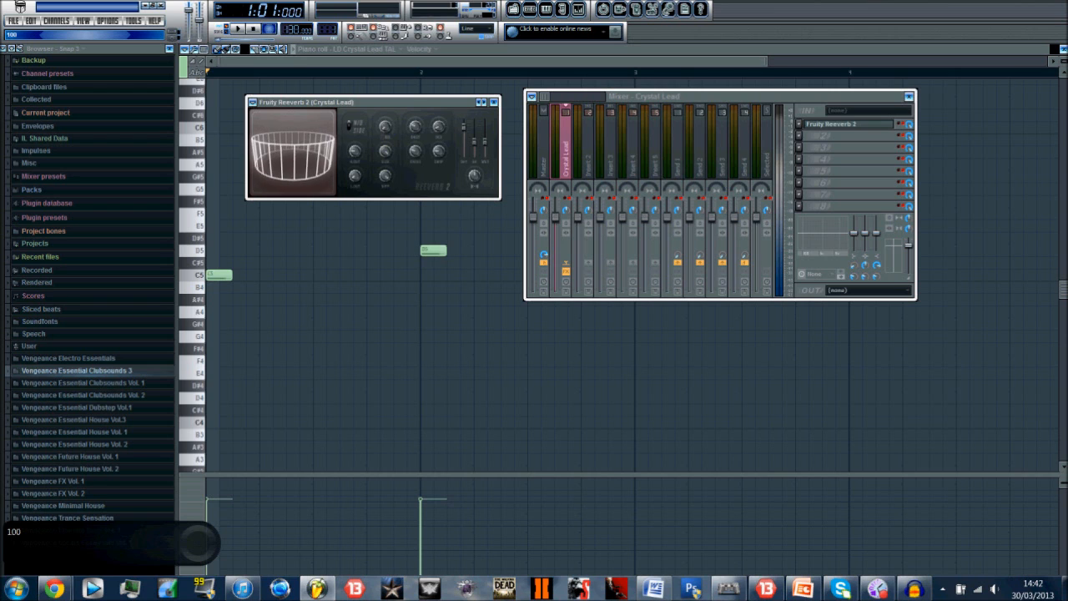
pyautogui.click(292, 153)
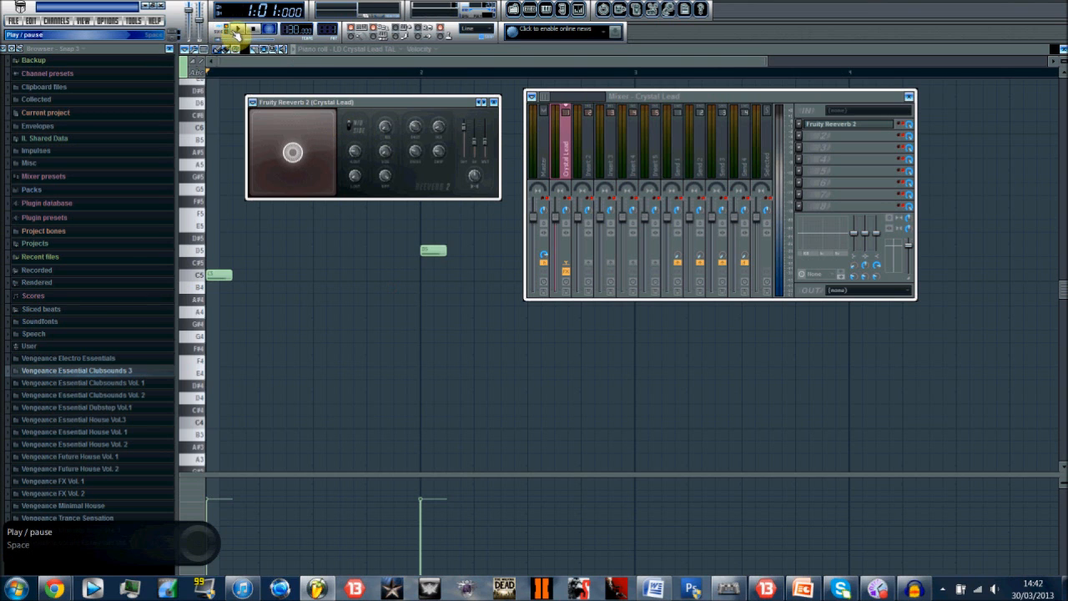
pyautogui.click(237, 31)
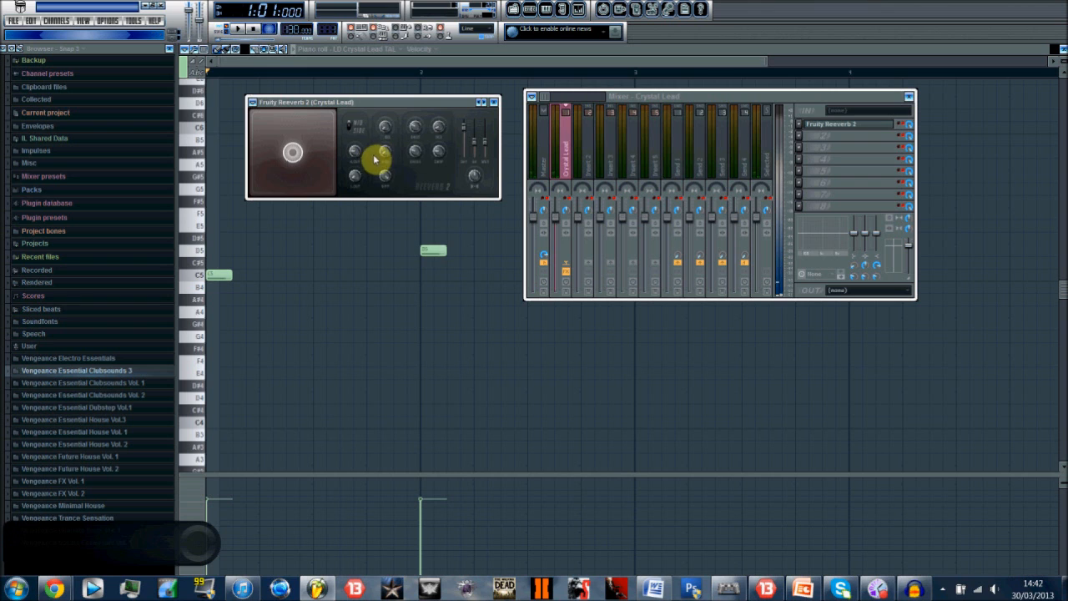
pyautogui.moveTo(375, 159); pyautogui.dragTo(350, 175)
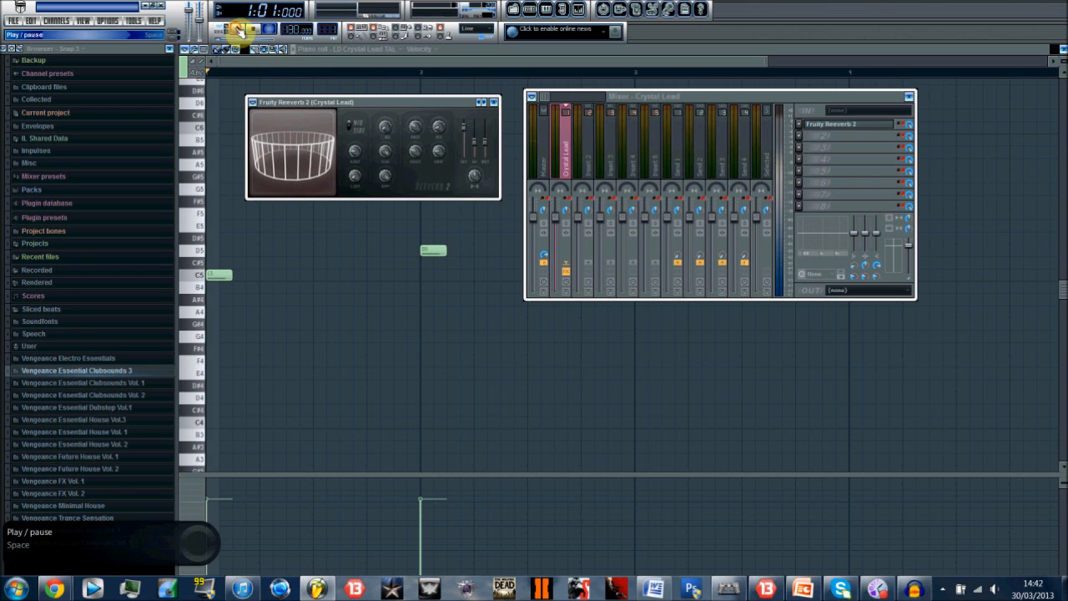
pyautogui.click(243, 29)
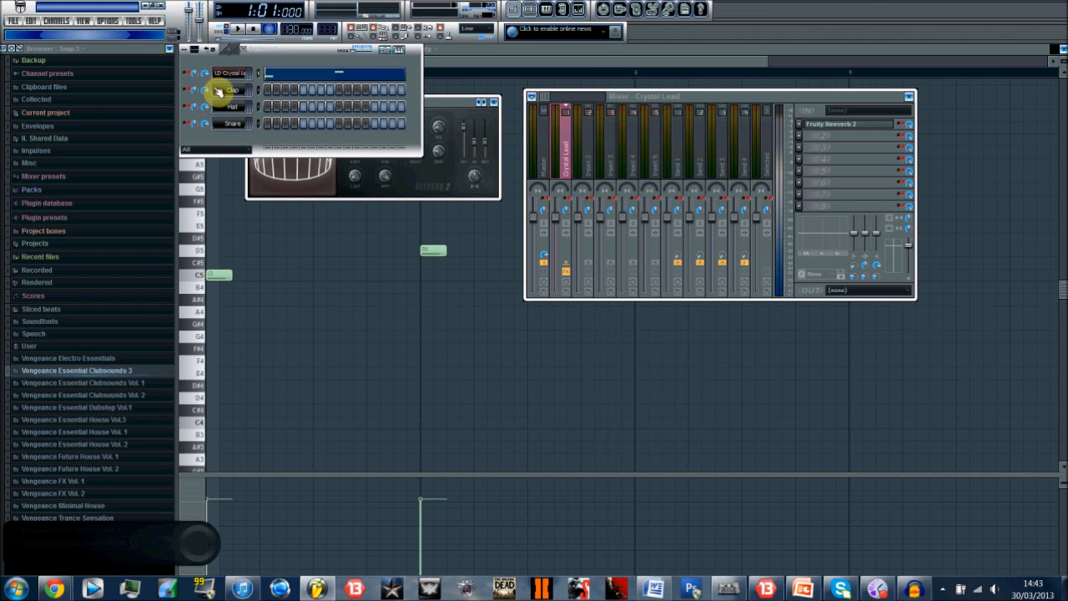
# Replace the LD Crystal Lead channel's instrument with Nexus and play the pattern
pyautogui.rightClick(229, 73)
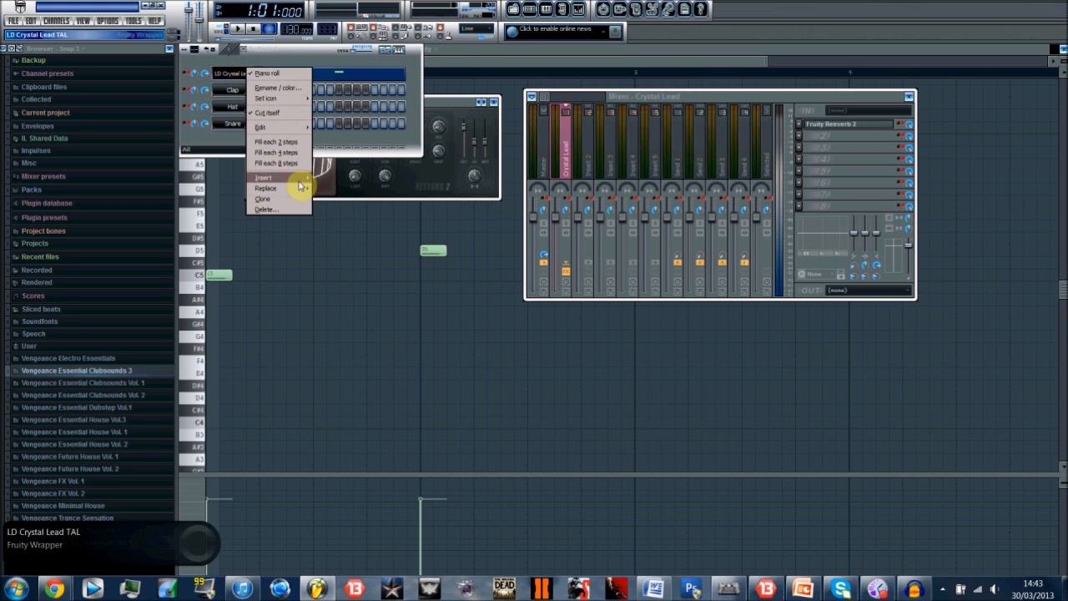
pyautogui.click(265, 188)
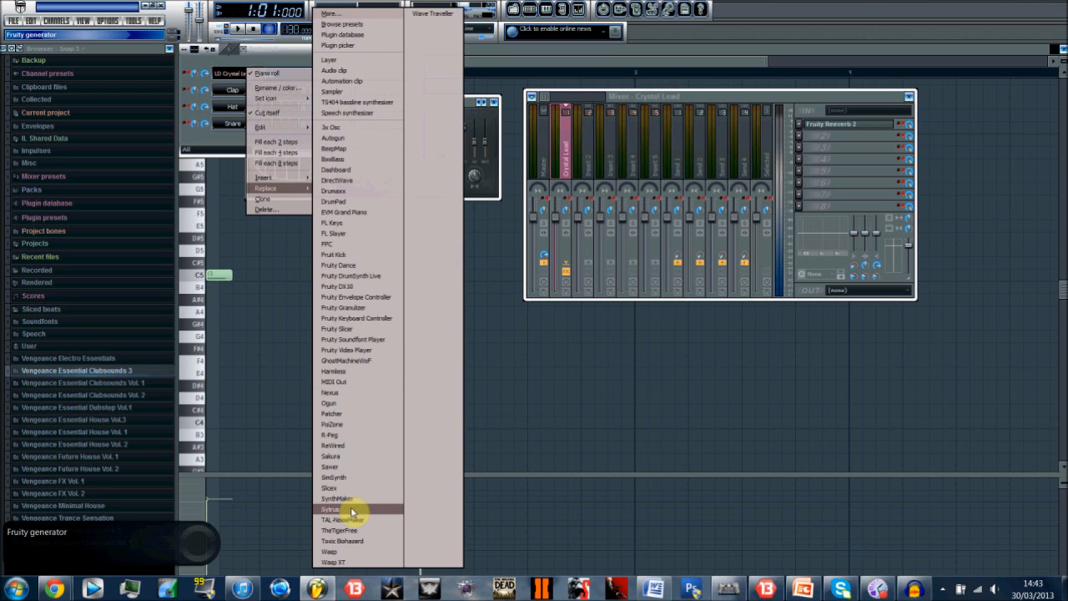
pyautogui.click(331, 393)
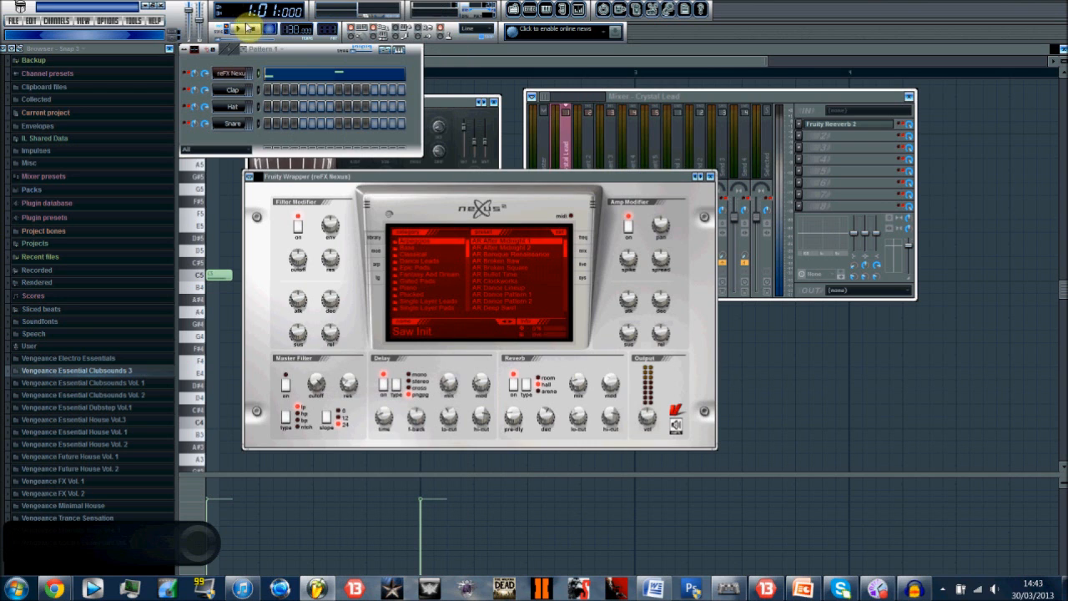
pyautogui.click(257, 32)
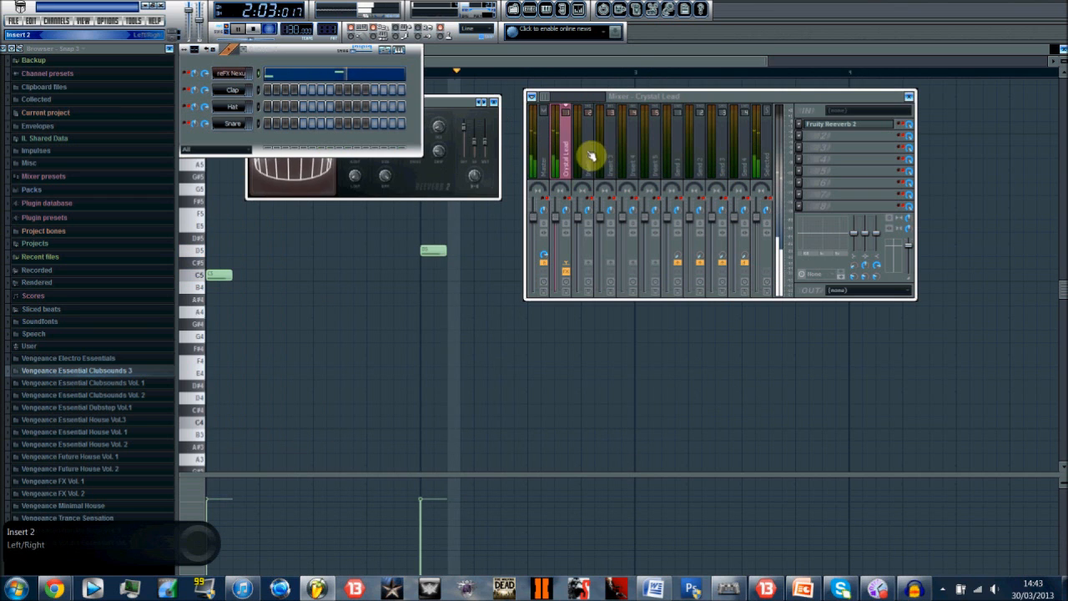
# Bring the Reeverb 2 controls to the front and start the pattern playing
pyautogui.click(254, 31)
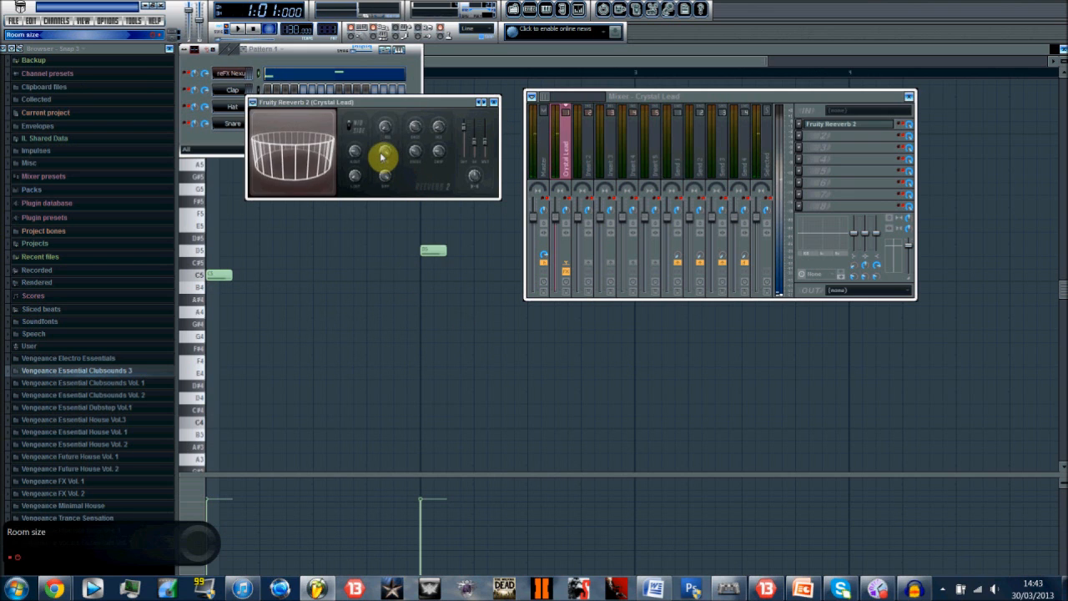
pyautogui.click(244, 29)
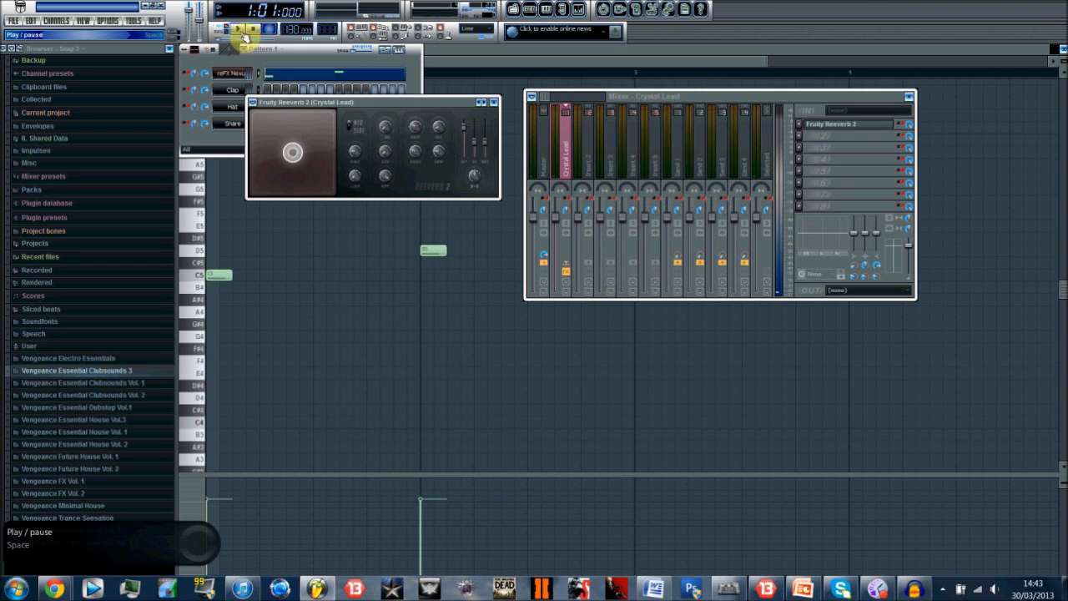
pyautogui.click(238, 29)
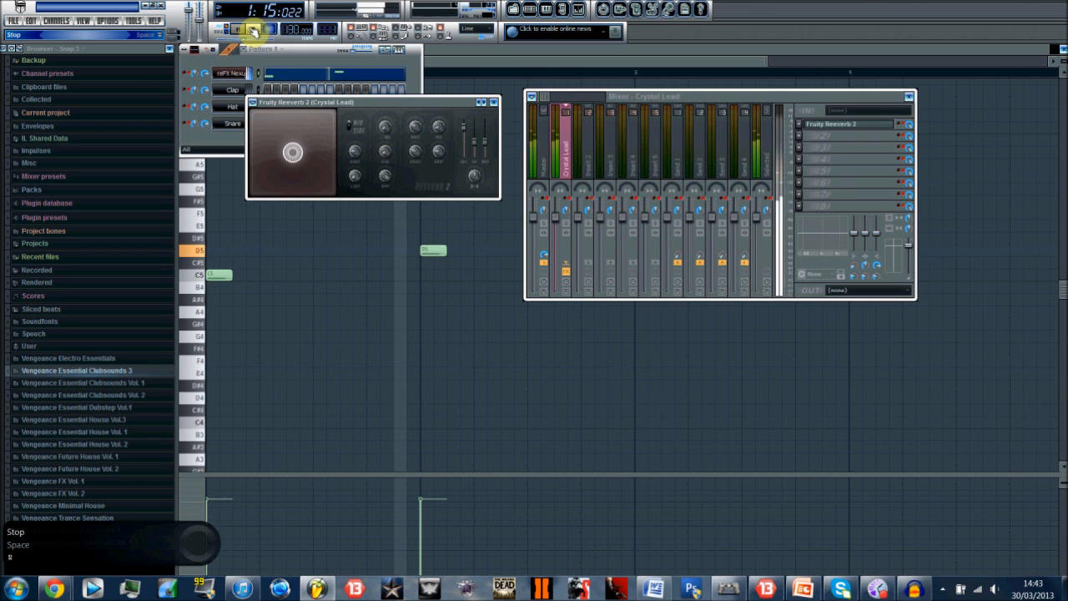
# Reset a reverb knob to default, reshape the virtual room, and stop playback
pyautogui.rightClick(385, 159)
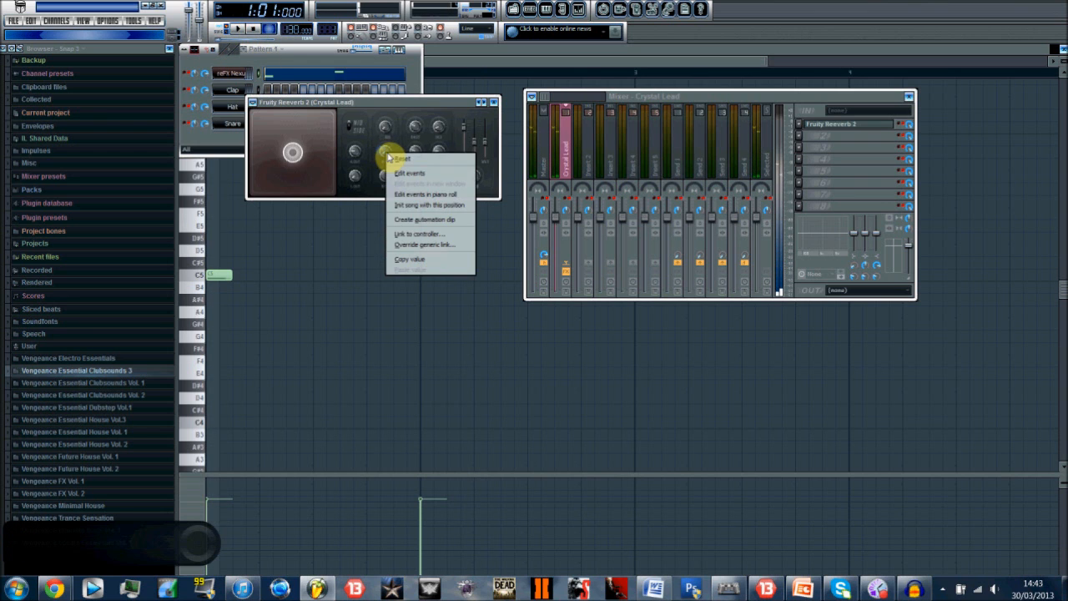
pyautogui.click(404, 159)
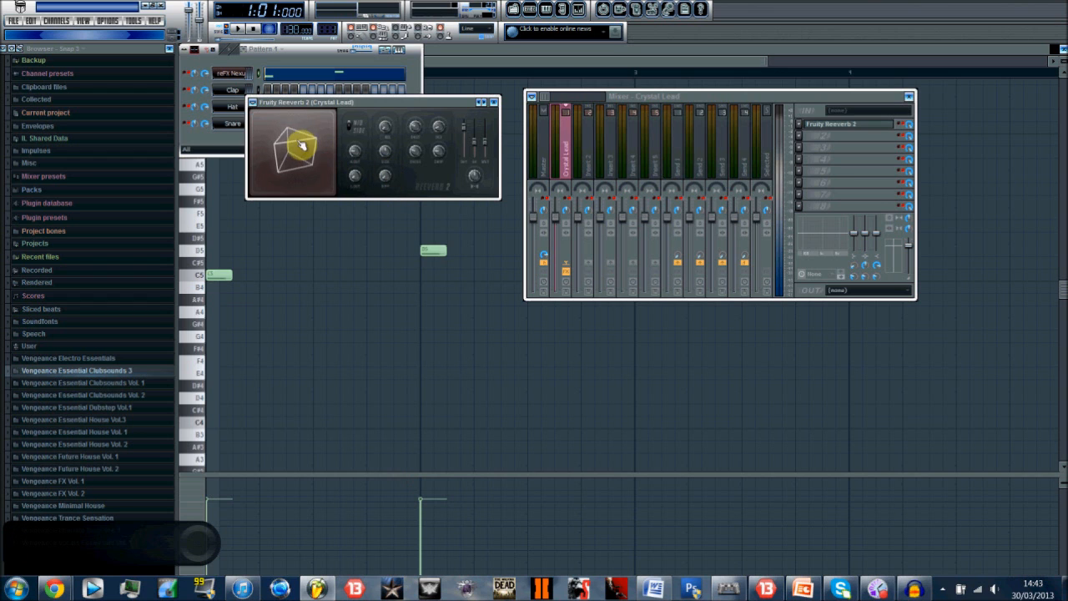
pyautogui.moveTo(387, 176); pyautogui.dragTo(386, 188)
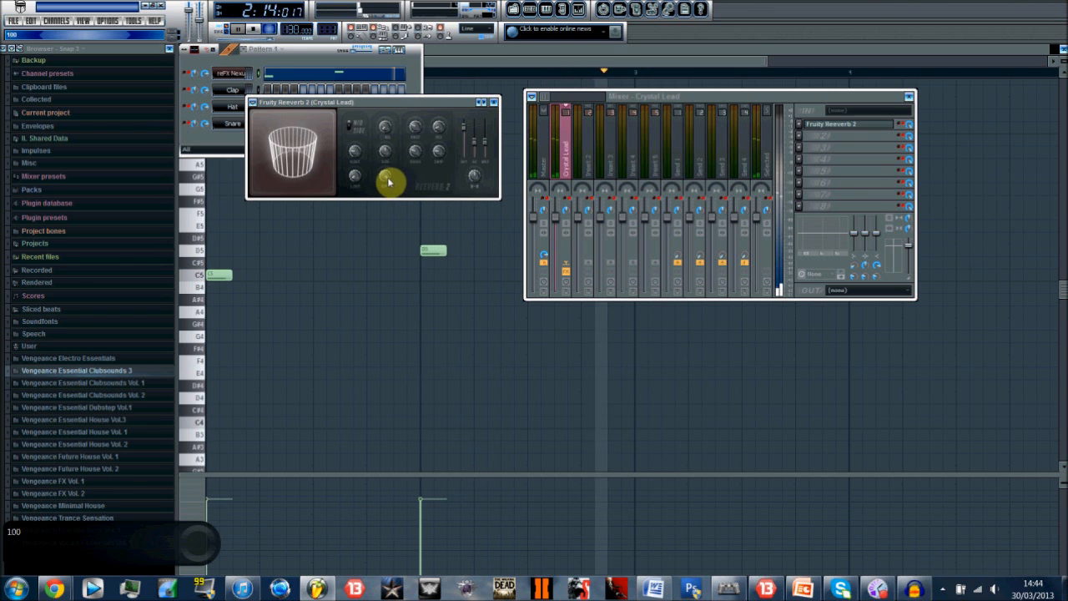
pyautogui.click(257, 38)
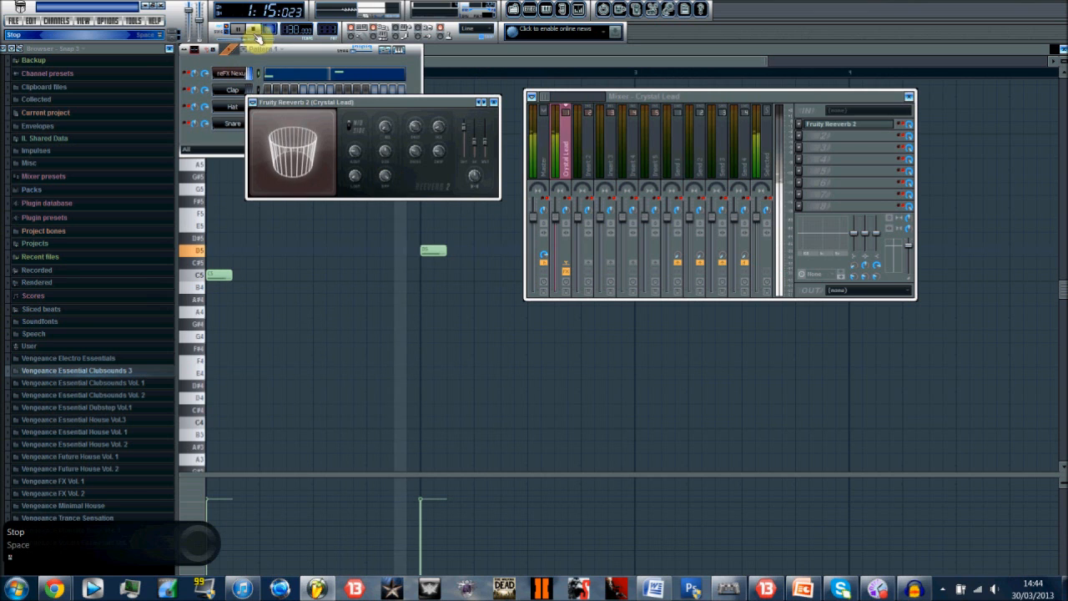
pyautogui.click(241, 29)
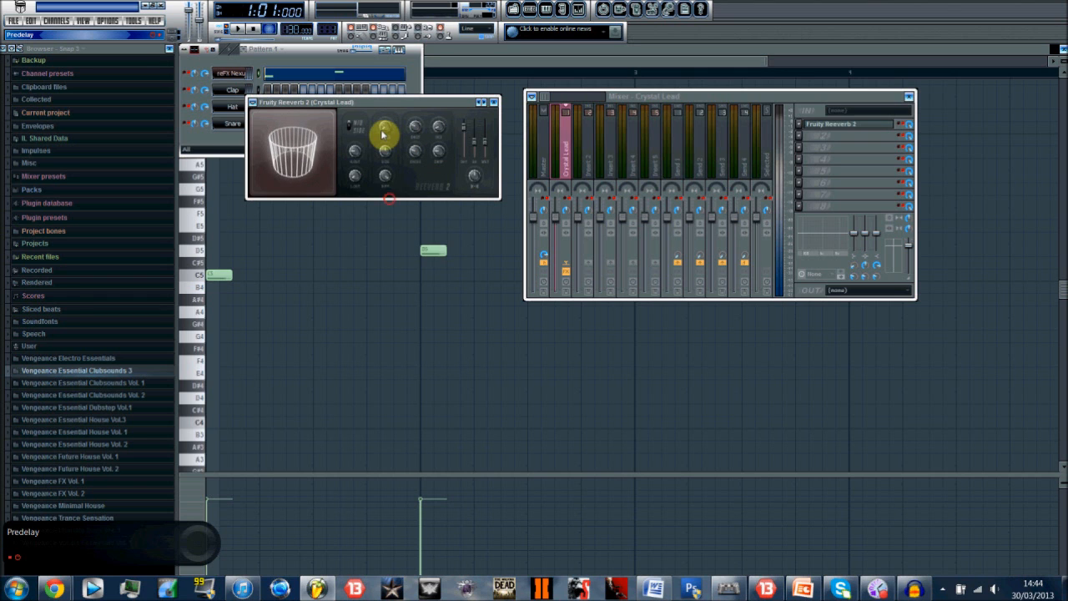
# Raise the Reeverb 2 predelay to about 489 ms and audition the melody
pyautogui.moveTo(385, 134); pyautogui.dragTo(385, 129)
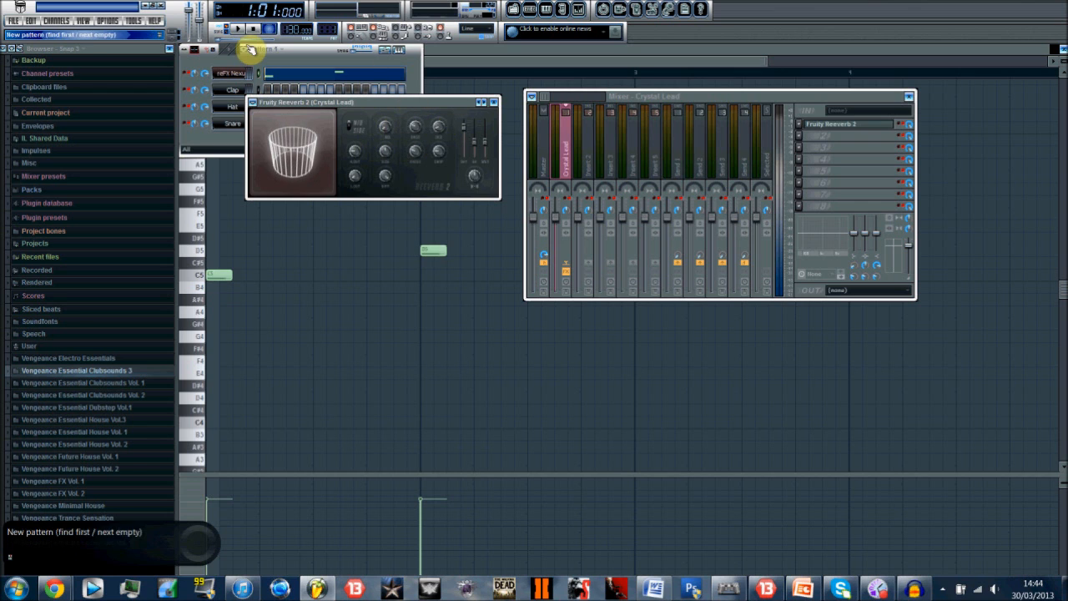
pyautogui.moveTo(243, 37)
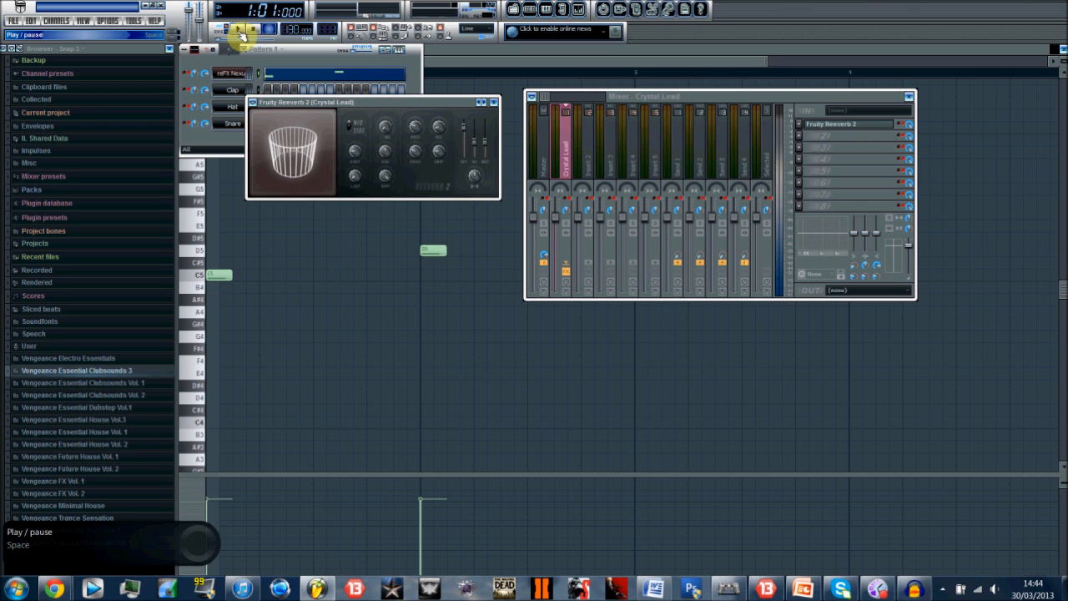
pyautogui.click(238, 29)
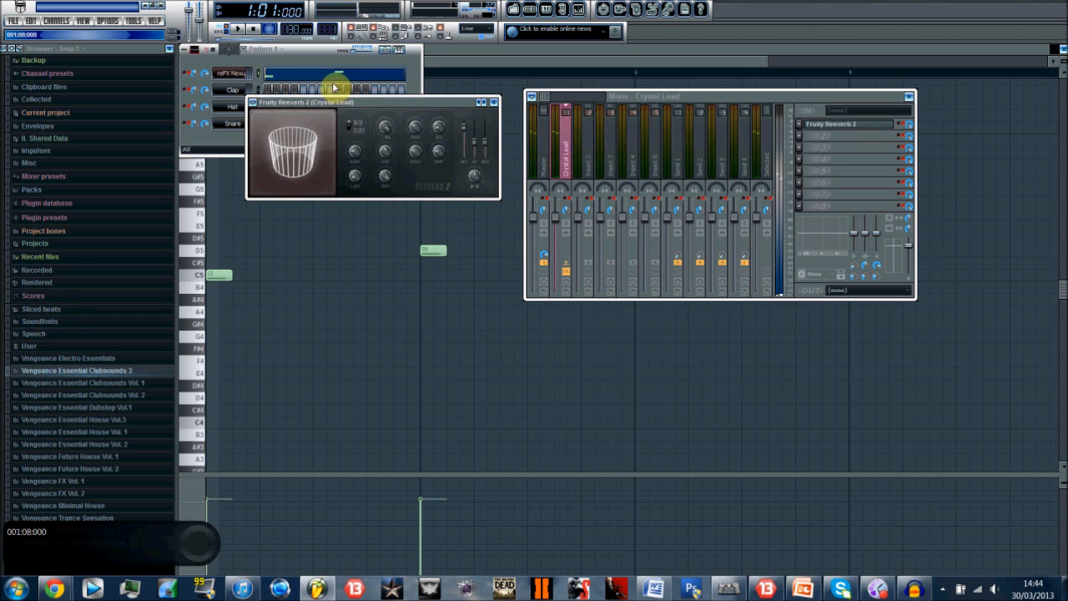
pyautogui.click(256, 34)
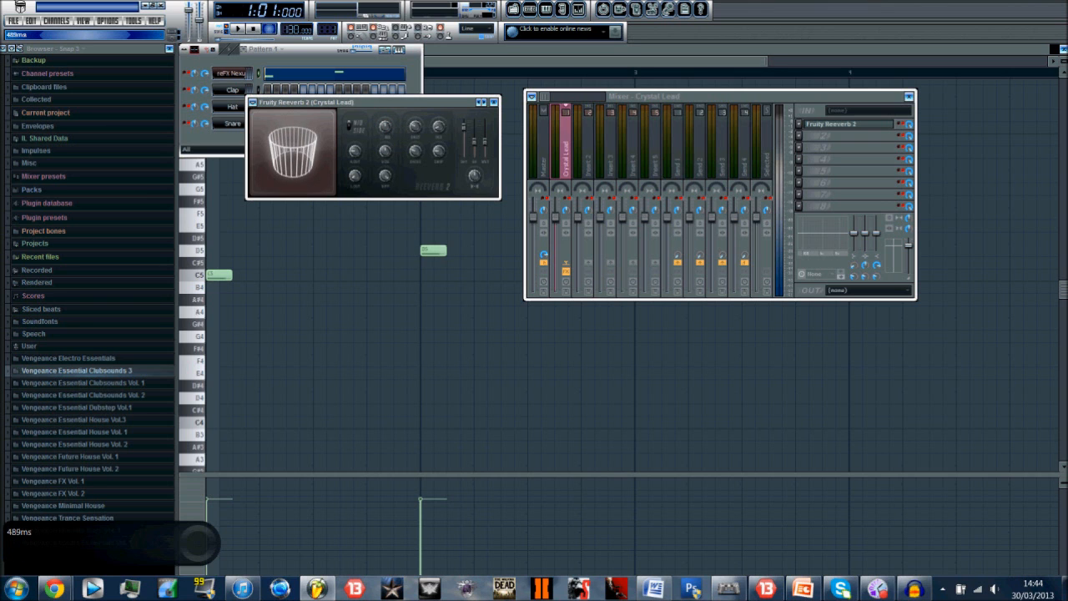
pyautogui.click(262, 35)
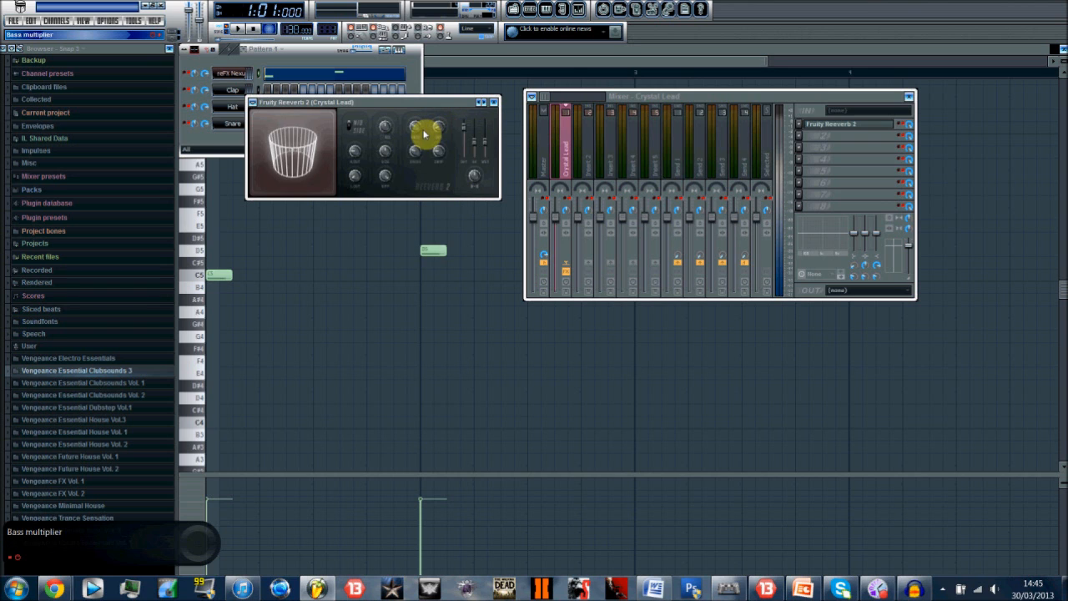
# Adjust the bass multiplier and stretch decay time to roughly 18.5 seconds
pyautogui.moveTo(425, 133); pyautogui.dragTo(422, 150)
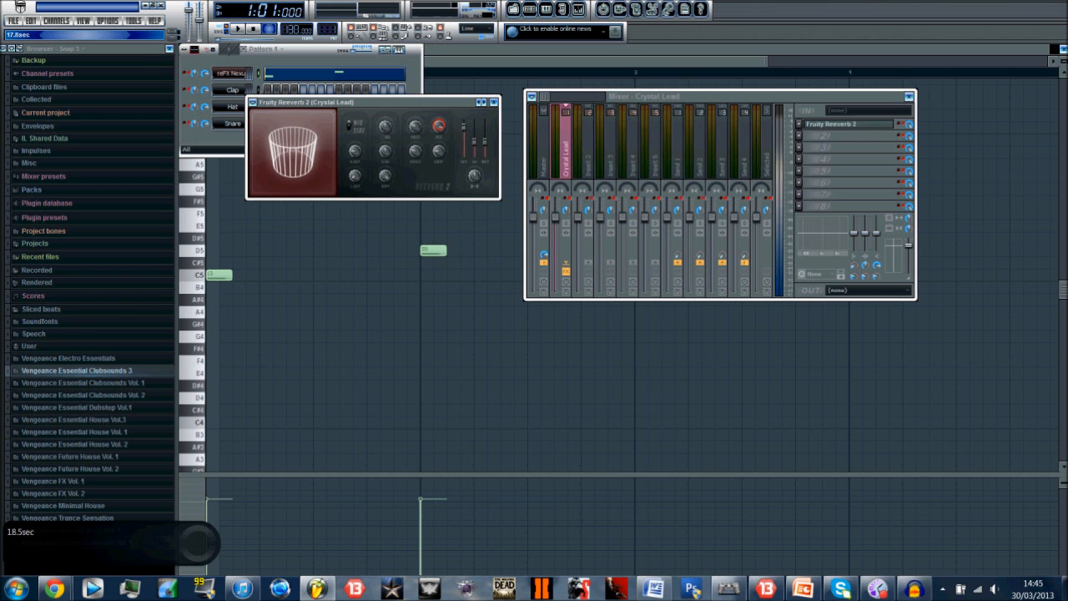
pyautogui.moveTo(245, 48)
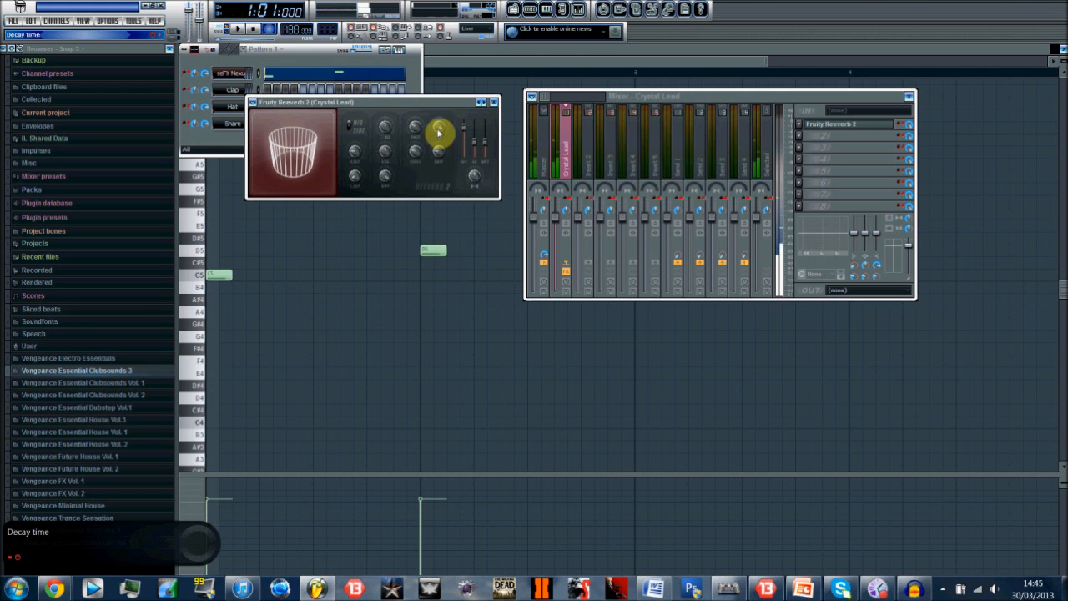
pyautogui.moveTo(441, 134); pyautogui.dragTo(442, 124)
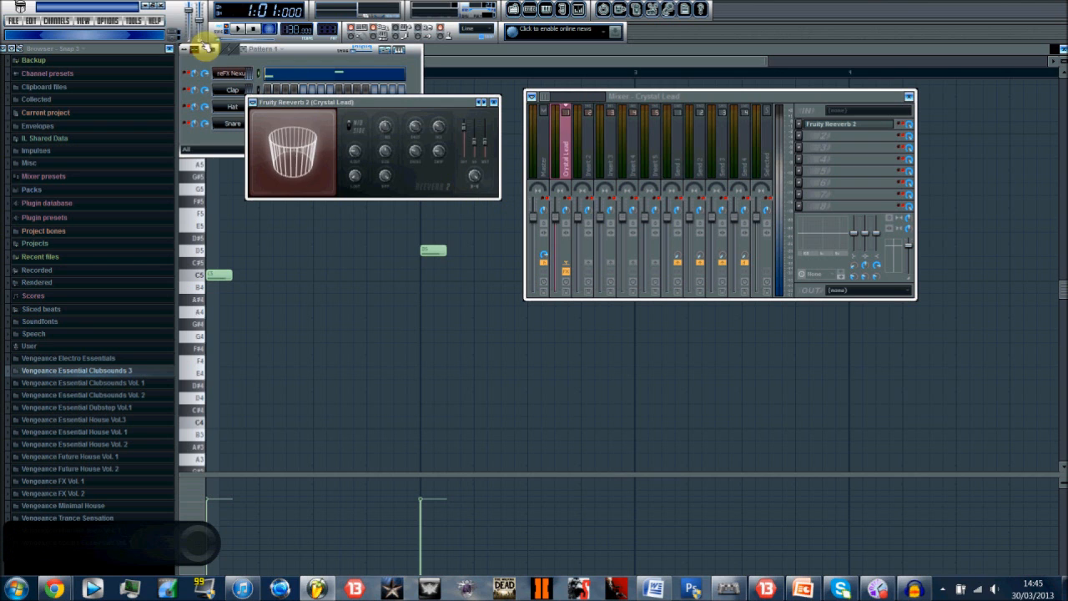
# Toggle playback, then adjust and fine-tune the Reeverb 2 dry level fader
pyautogui.click(257, 30)
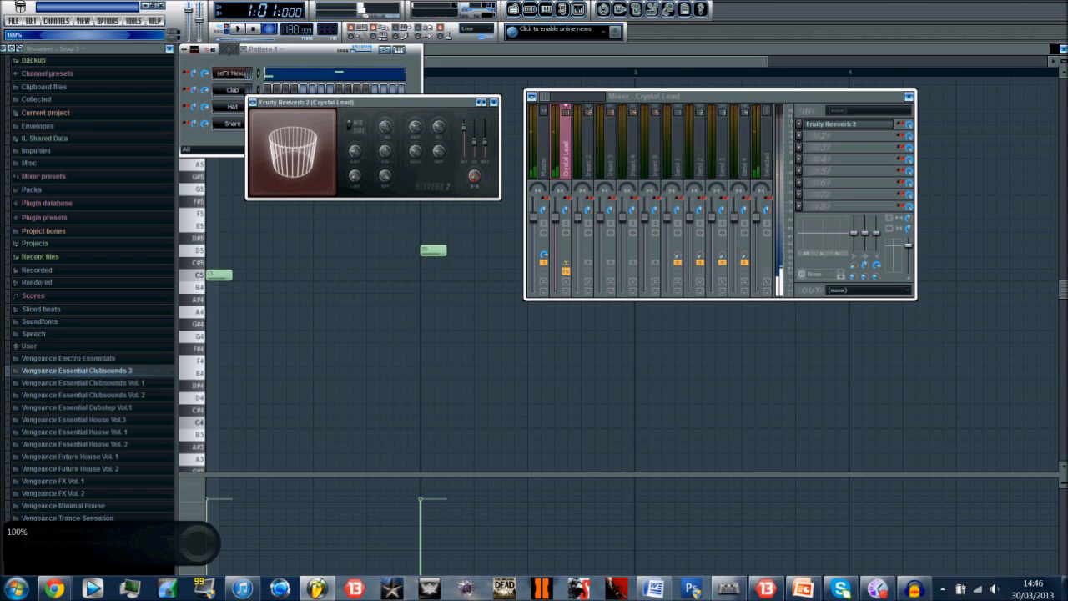
pyautogui.click(258, 32)
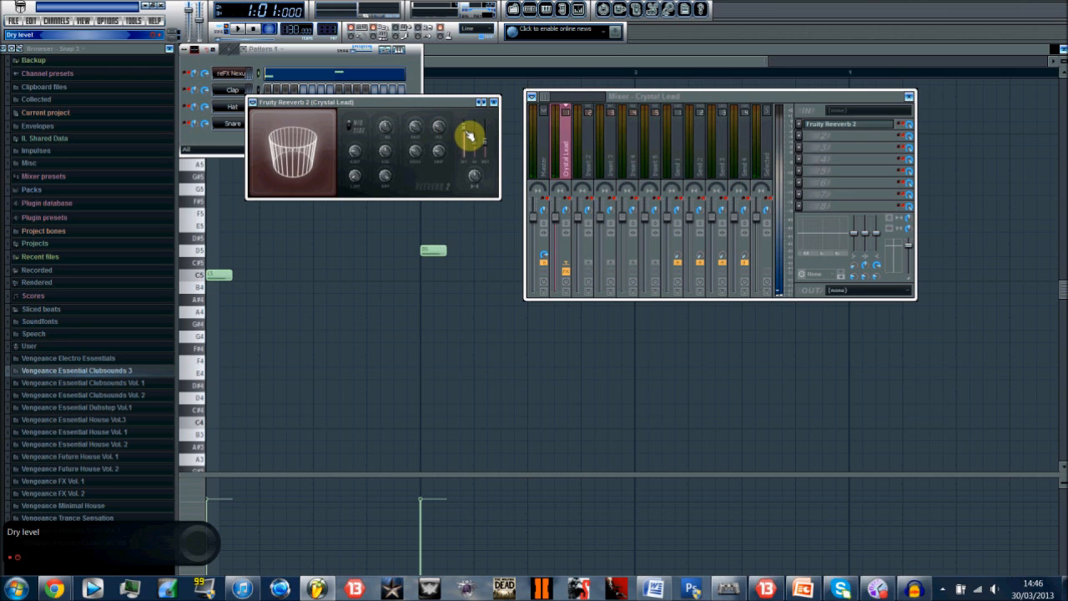
pyautogui.moveTo(474, 138); pyautogui.dragTo(477, 129)
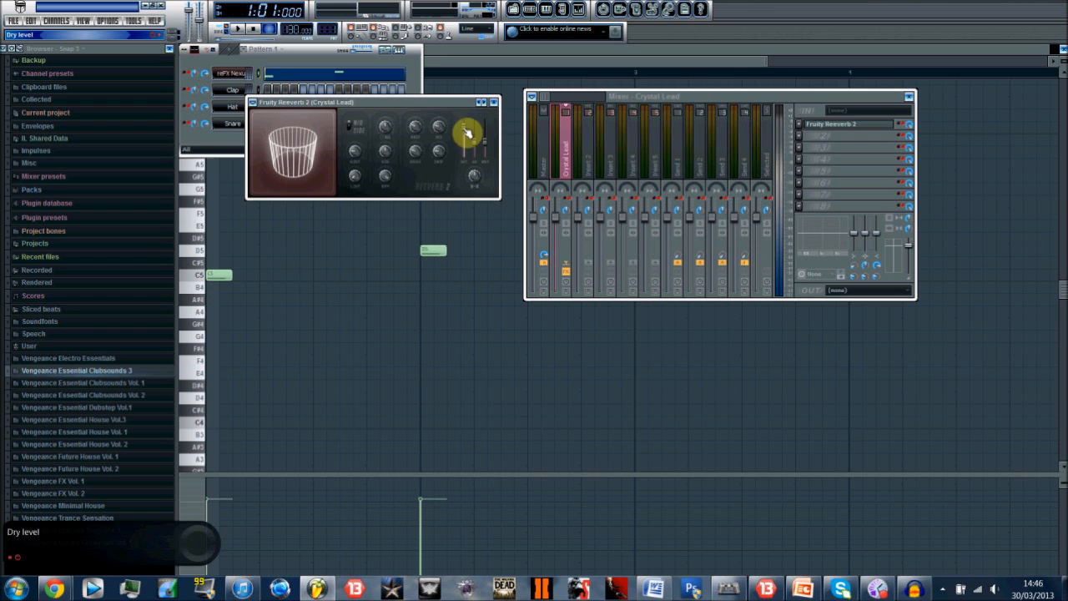
pyautogui.moveTo(467, 134); pyautogui.dragTo(468, 146)
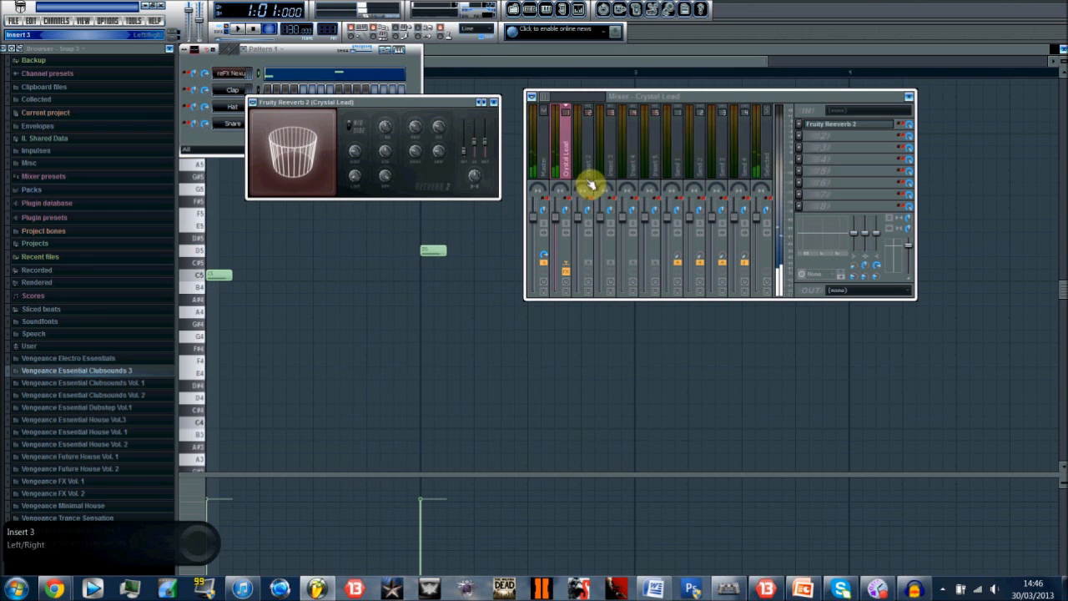
# Adjust the Reeverb 2 wet level fader, tweaking it further while the lead plays
pyautogui.click(240, 27)
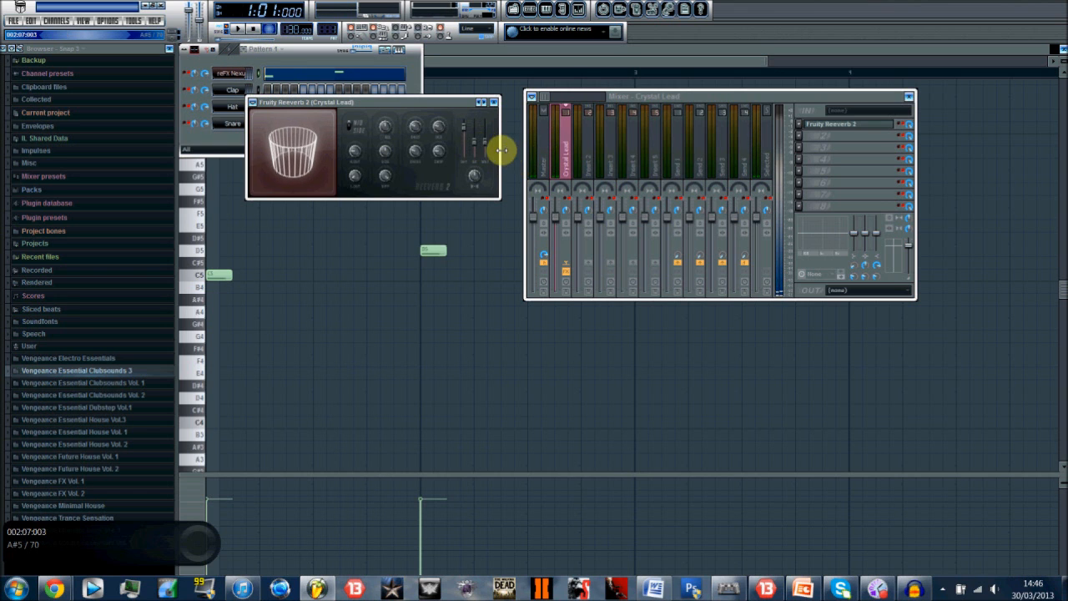
pyautogui.moveTo(505, 151); pyautogui.dragTo(488, 146)
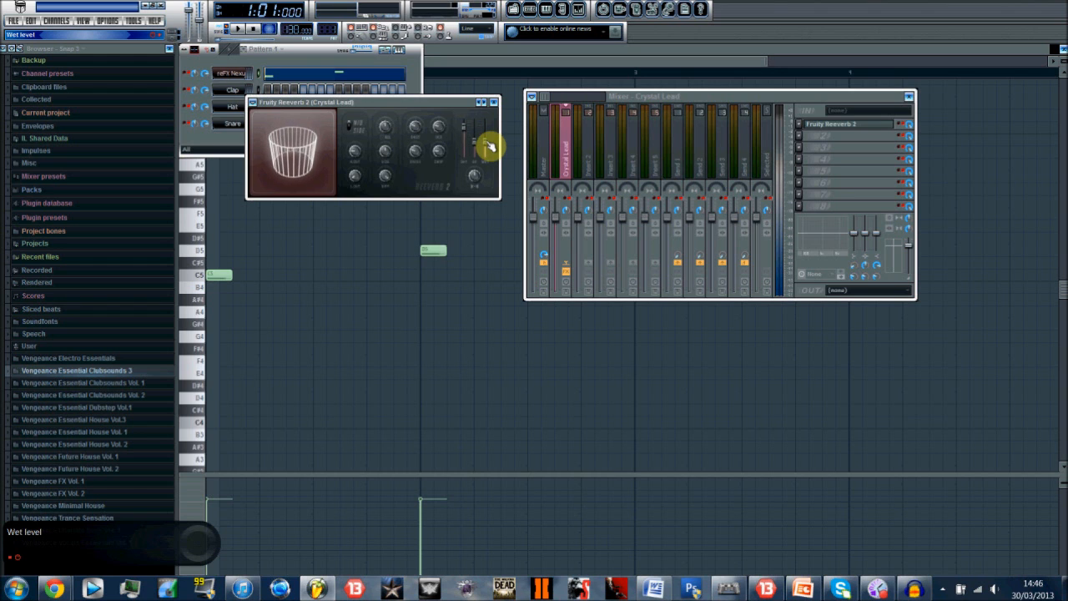
pyautogui.moveTo(463, 134); pyautogui.dragTo(492, 146)
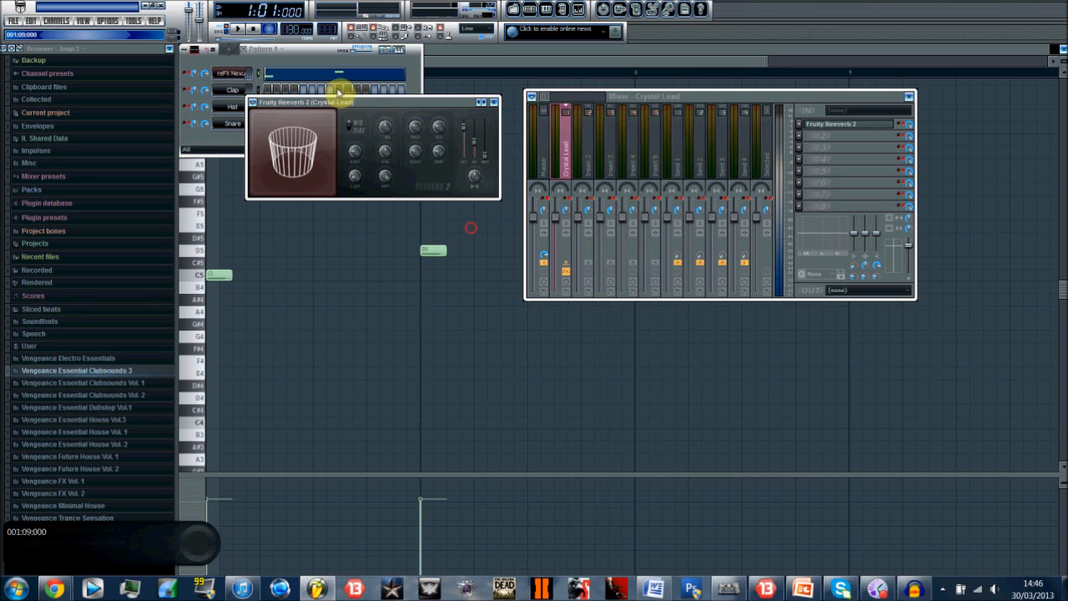
pyautogui.click(231, 30)
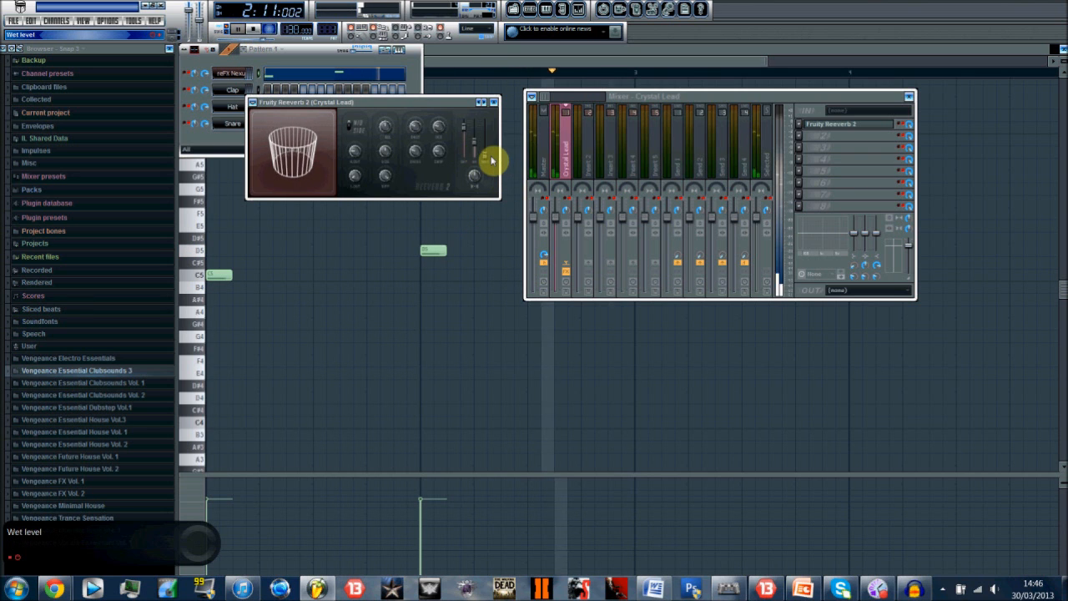
pyautogui.moveTo(488, 159); pyautogui.dragTo(488, 163)
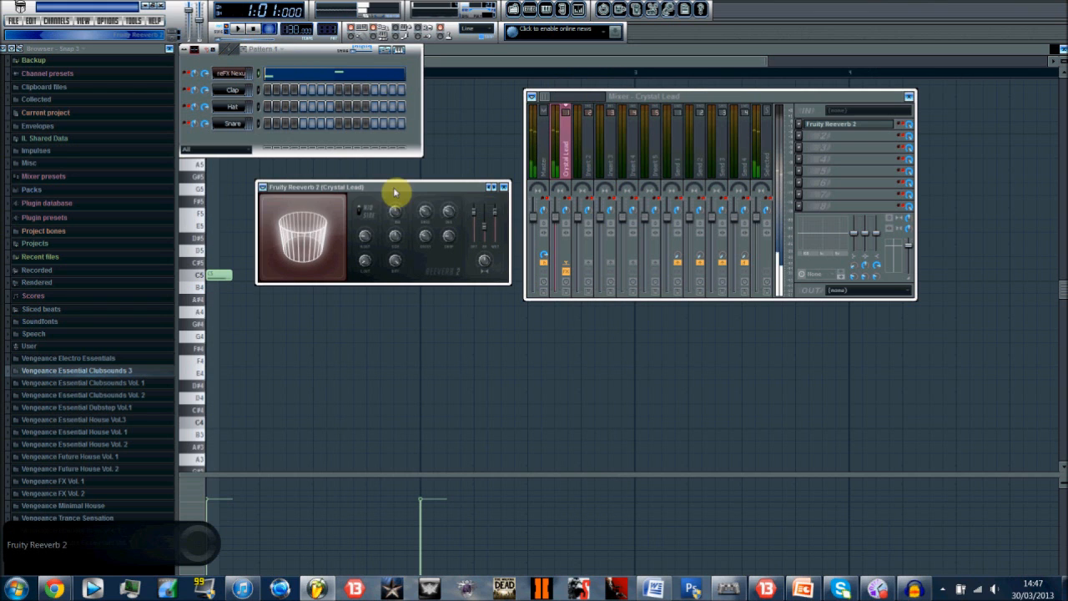
# Load the Large Hall preset into Reeverb 2, then play and stop the melody
pyautogui.click(264, 187)
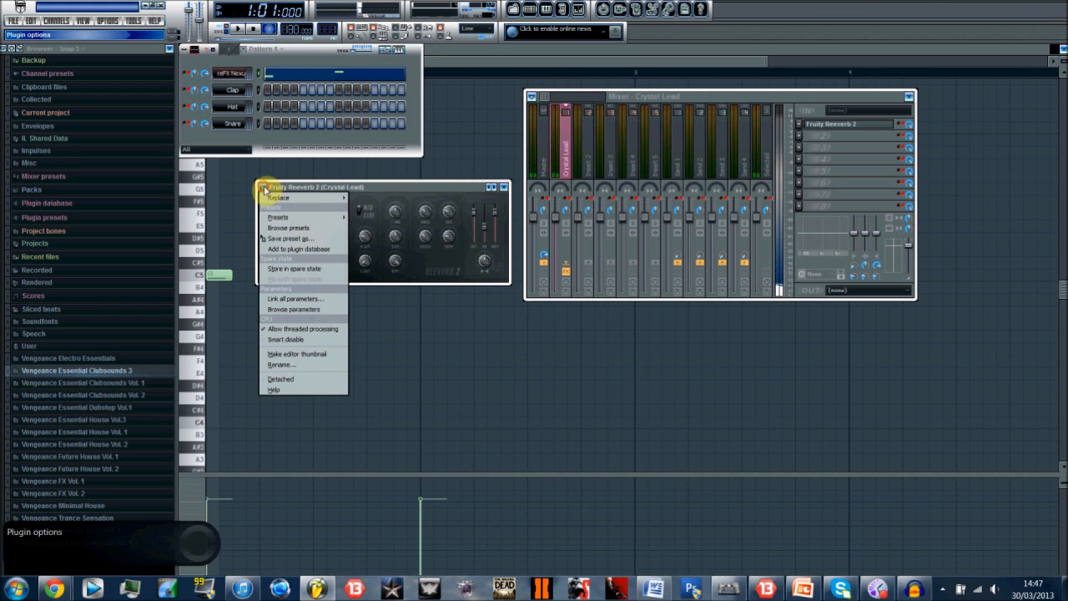
pyautogui.click(277, 217)
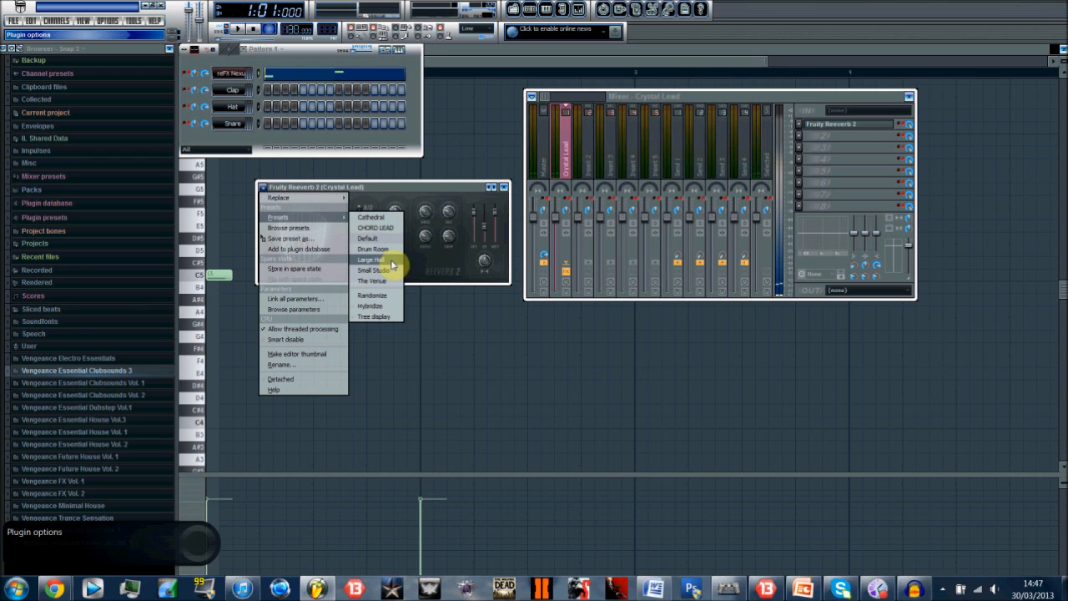
pyautogui.click(380, 270)
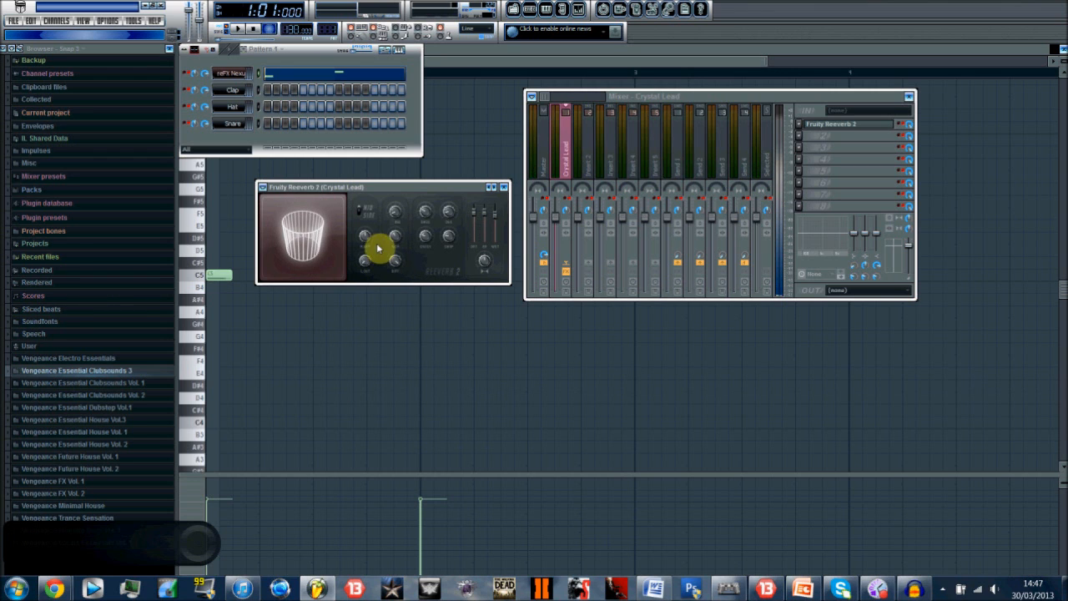
pyautogui.moveTo(244, 32)
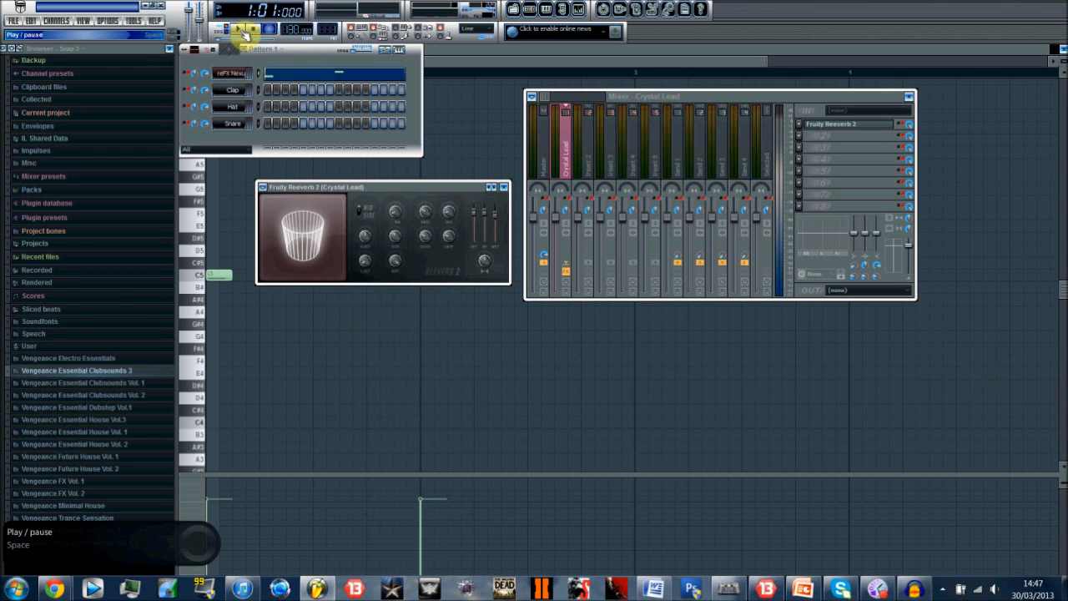
pyautogui.click(245, 28)
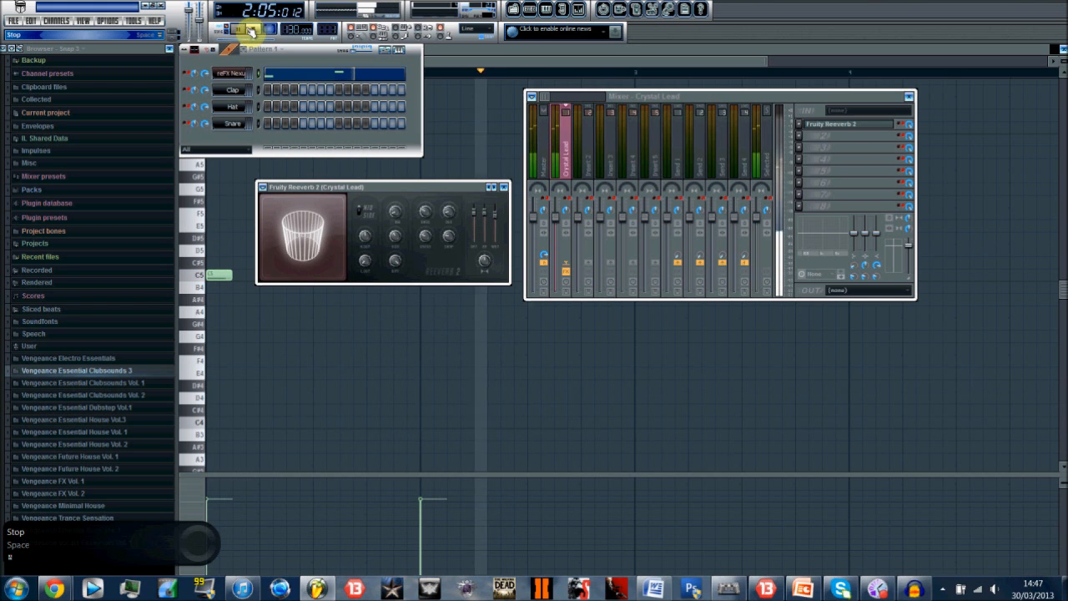
pyautogui.click(252, 29)
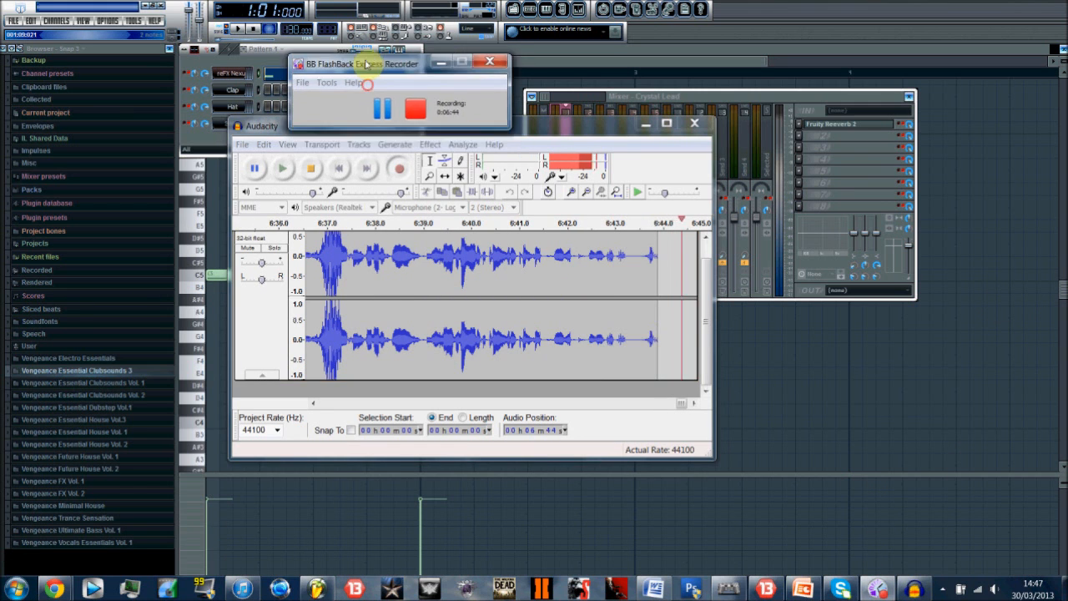
pyautogui.click(398, 168)
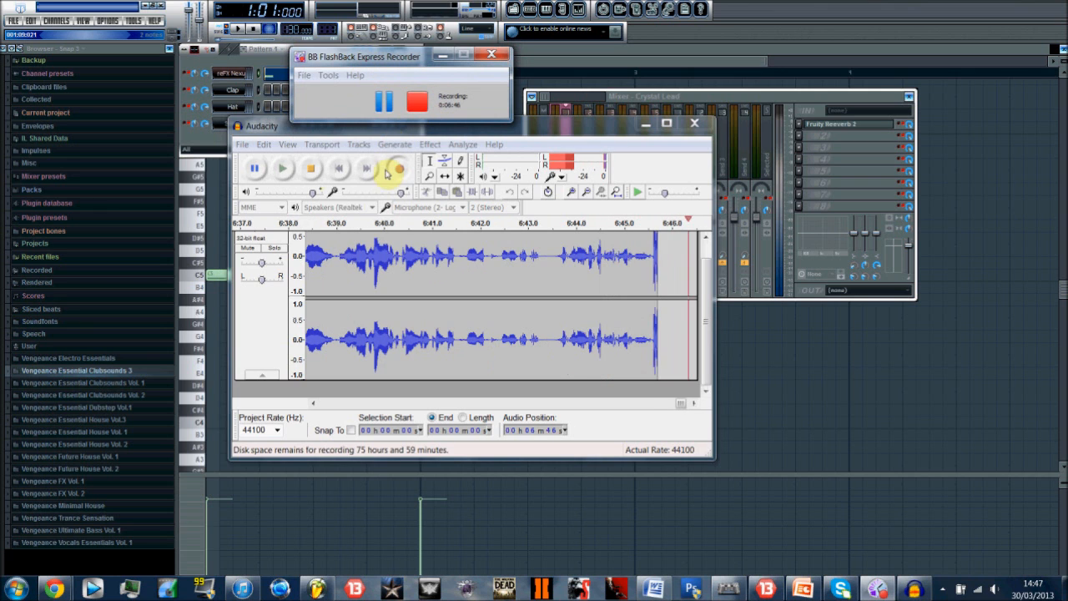